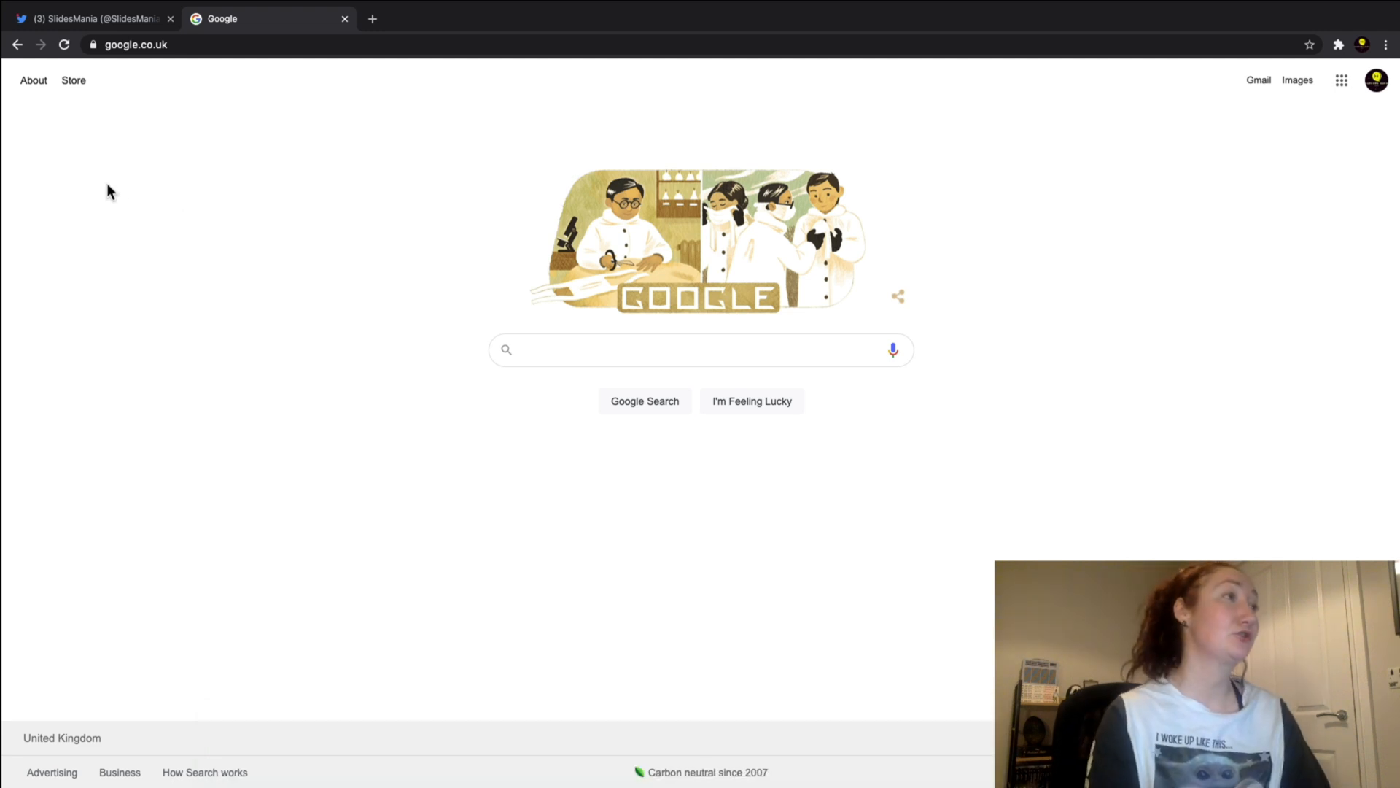
mouse_move(111, 14)
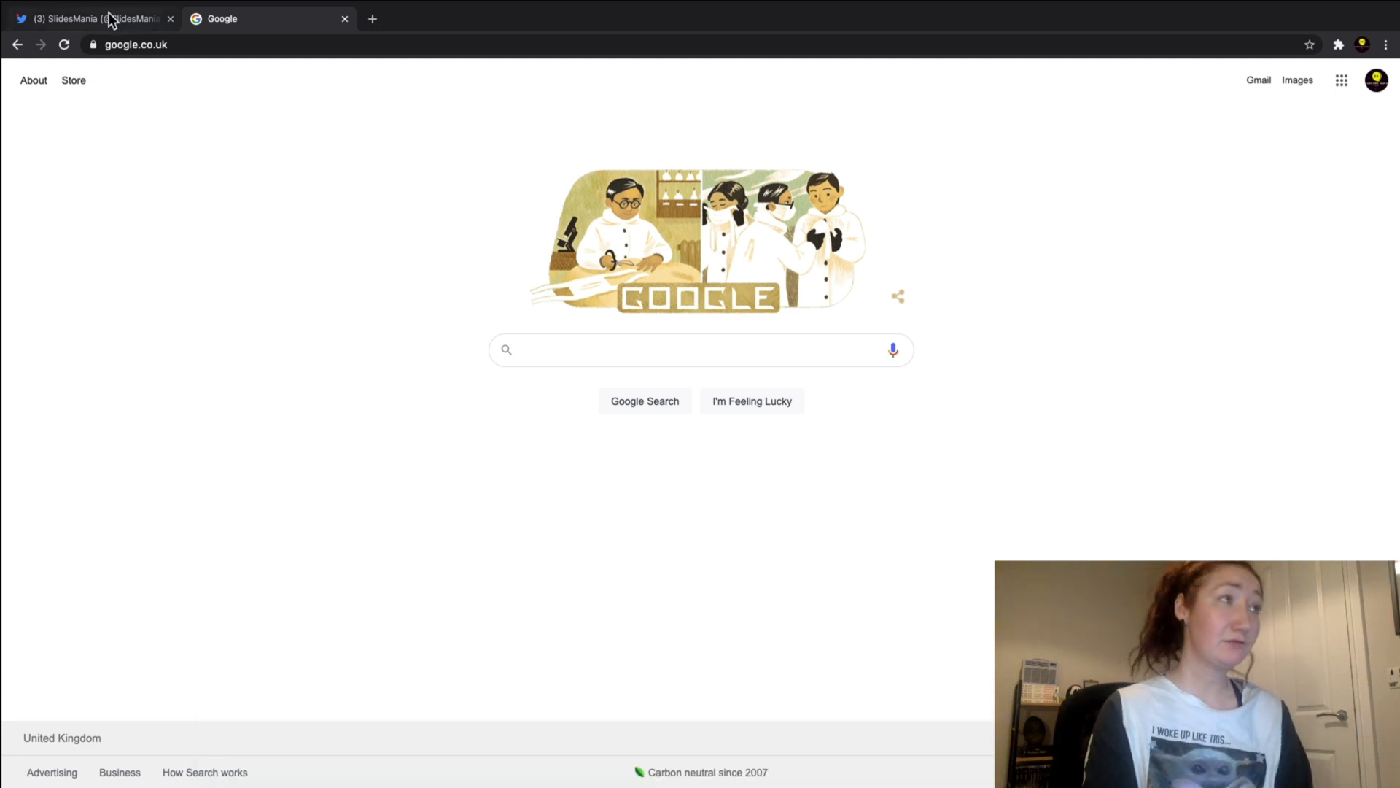
click(99, 18)
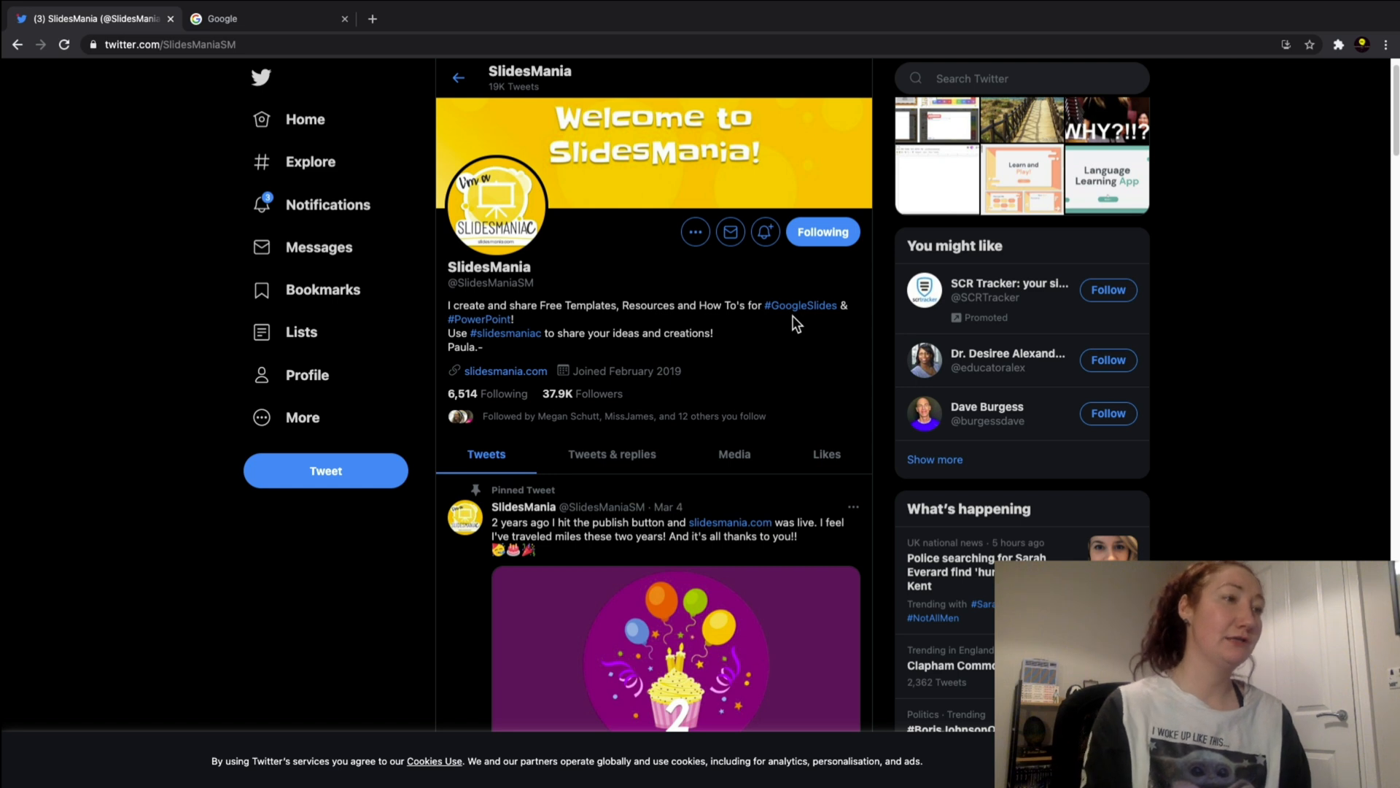
mouse_move(180, 139)
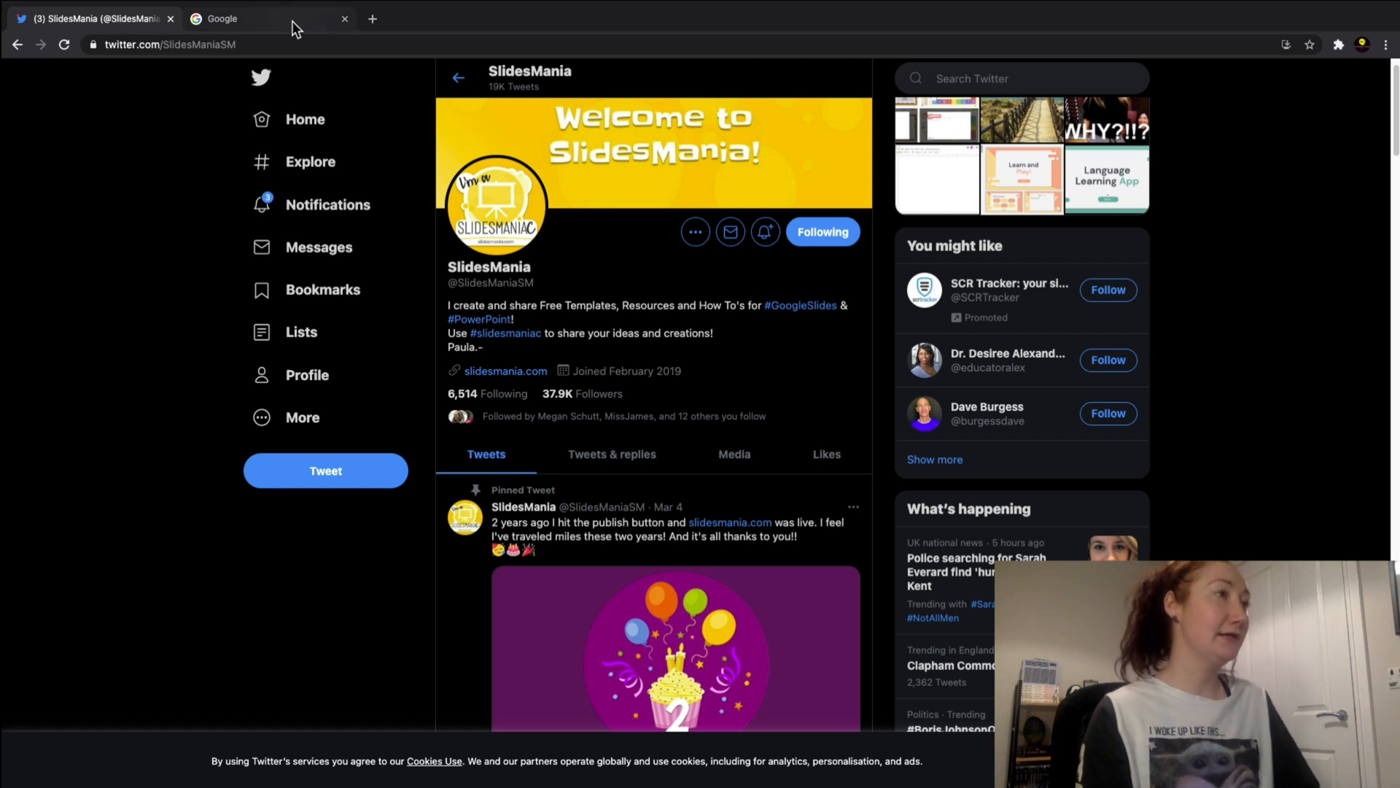
- Search Google for 'slidesmania' and open the SlidesMania website from the results
click(233, 19)
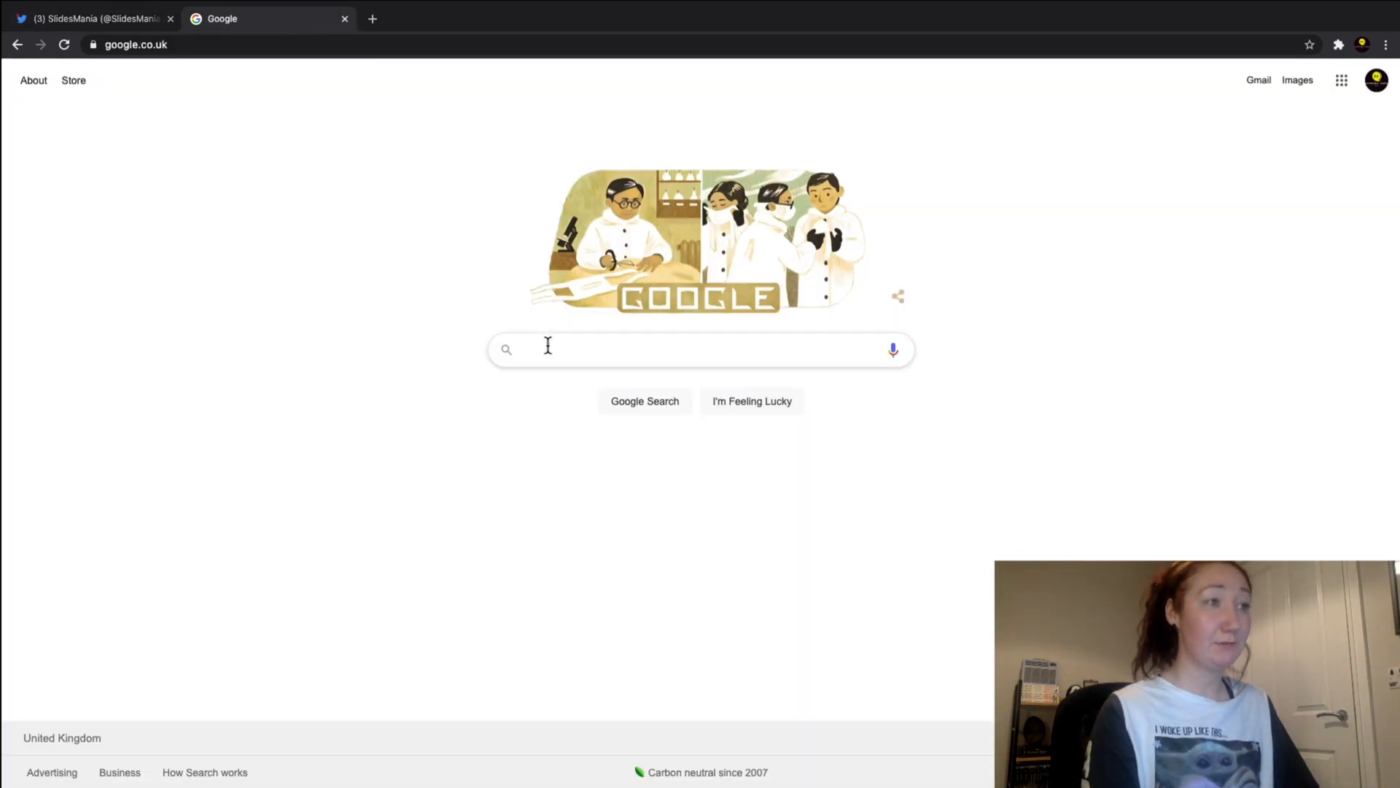
text(slif)
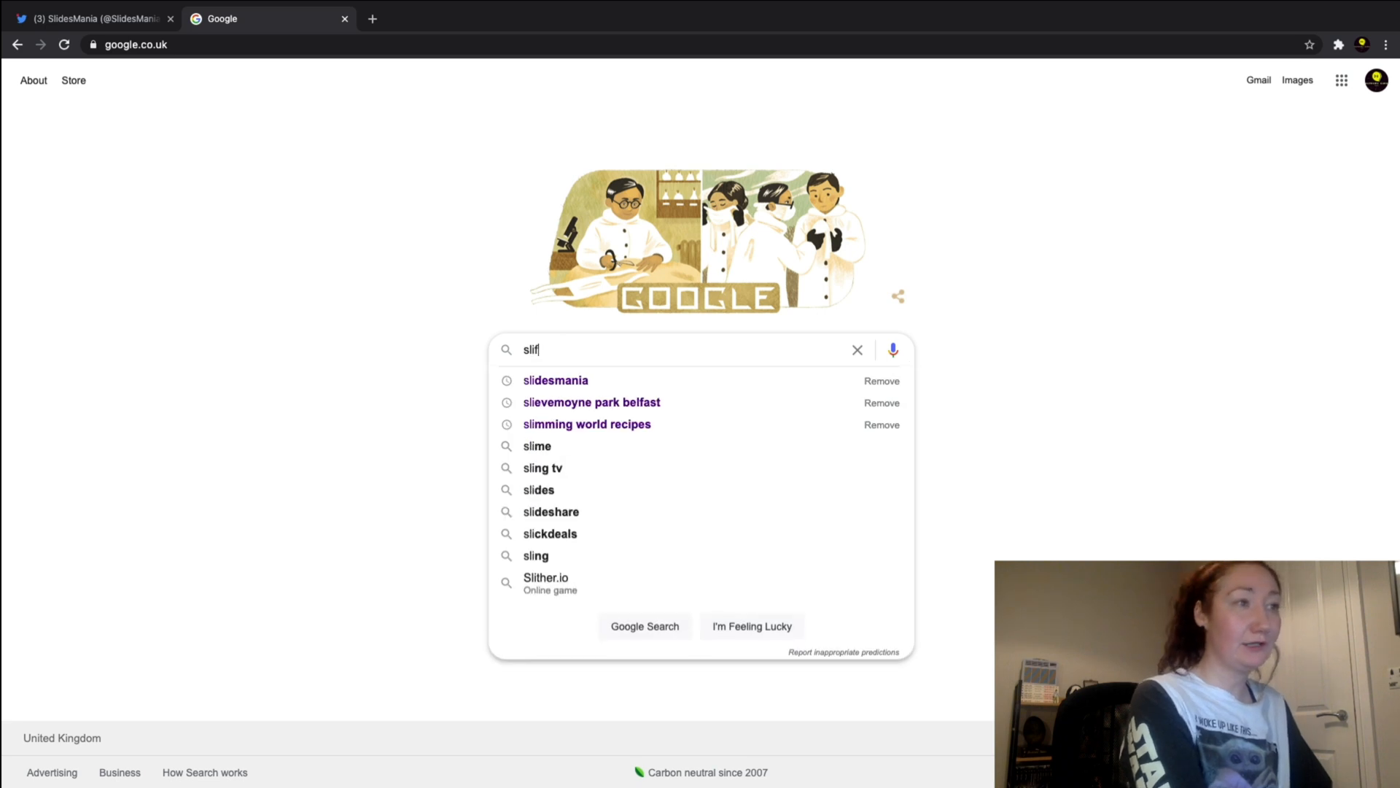
key(Backspace)
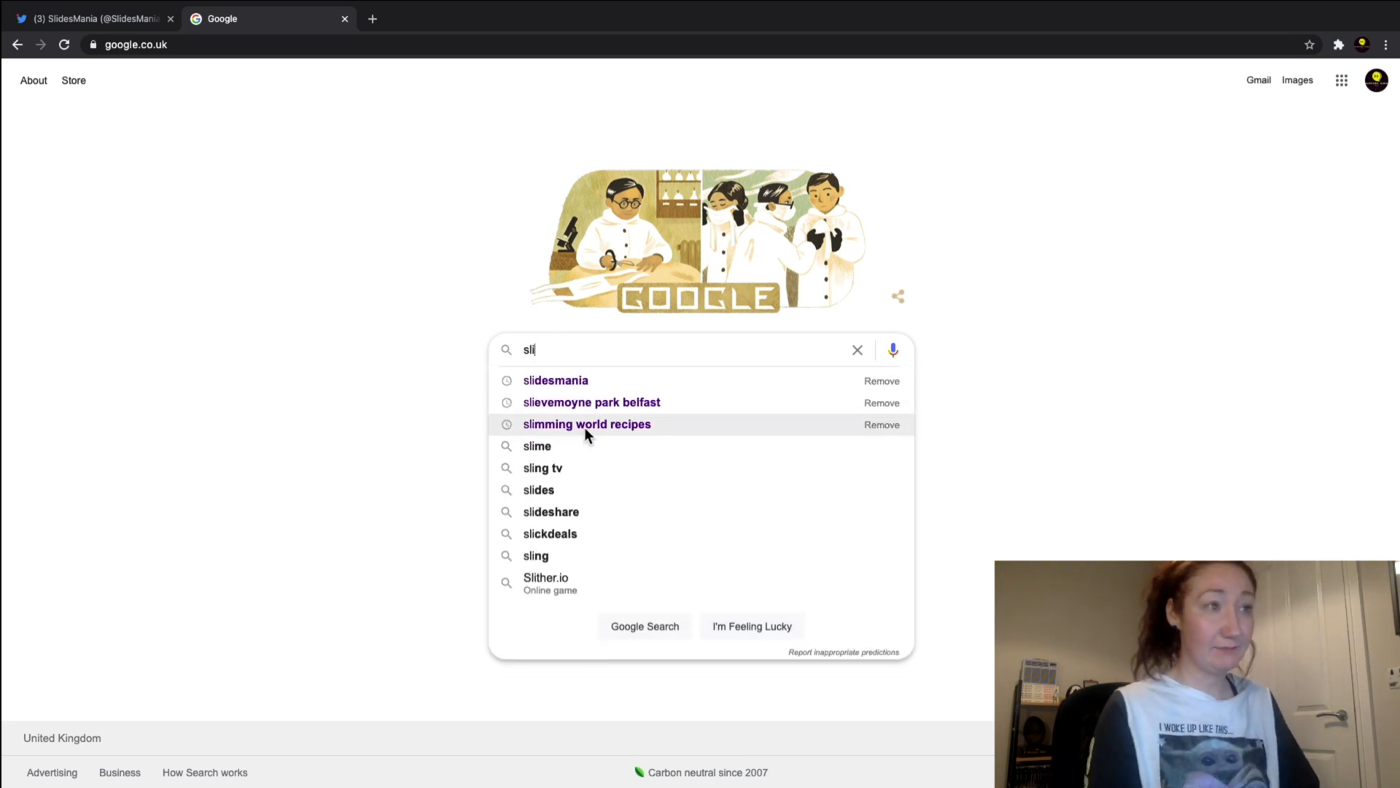
click(556, 380)
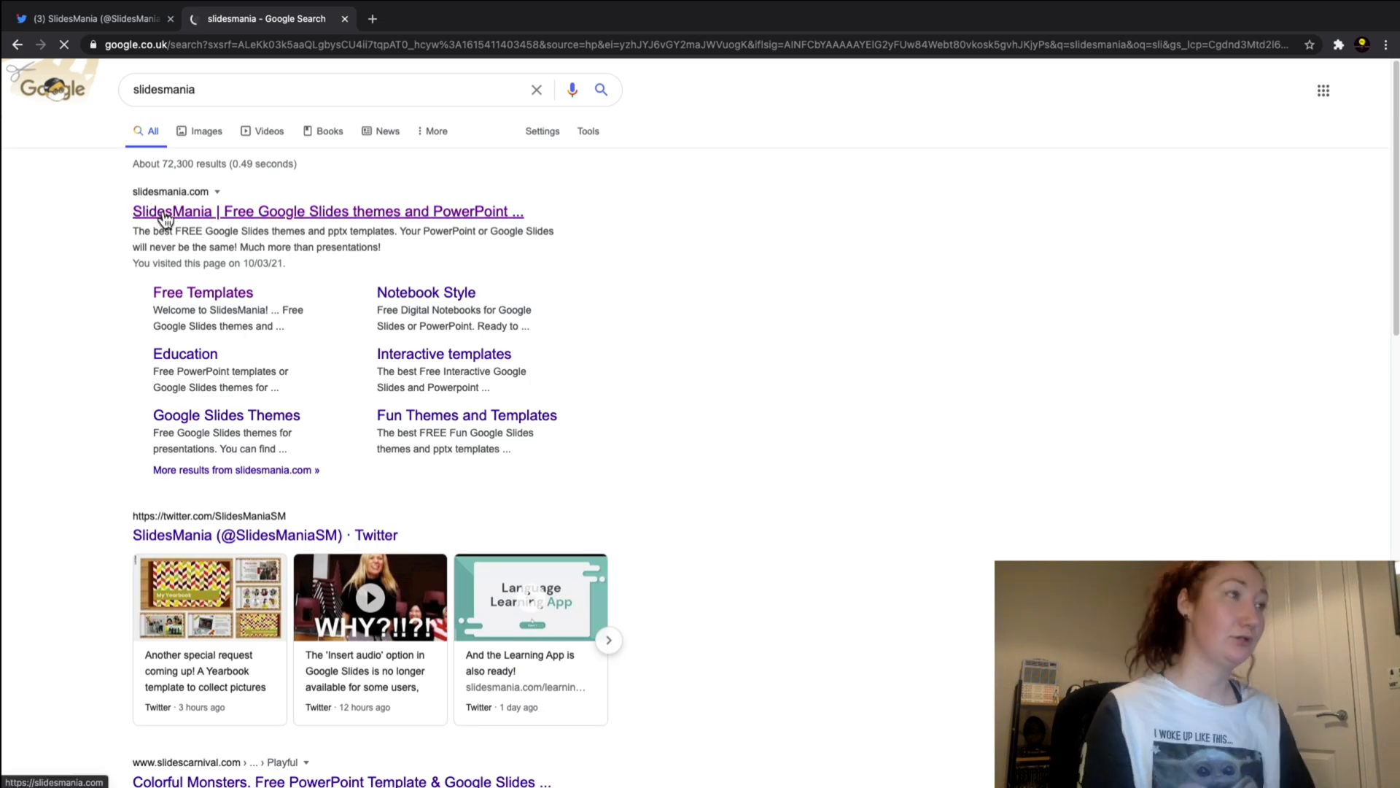
click(167, 210)
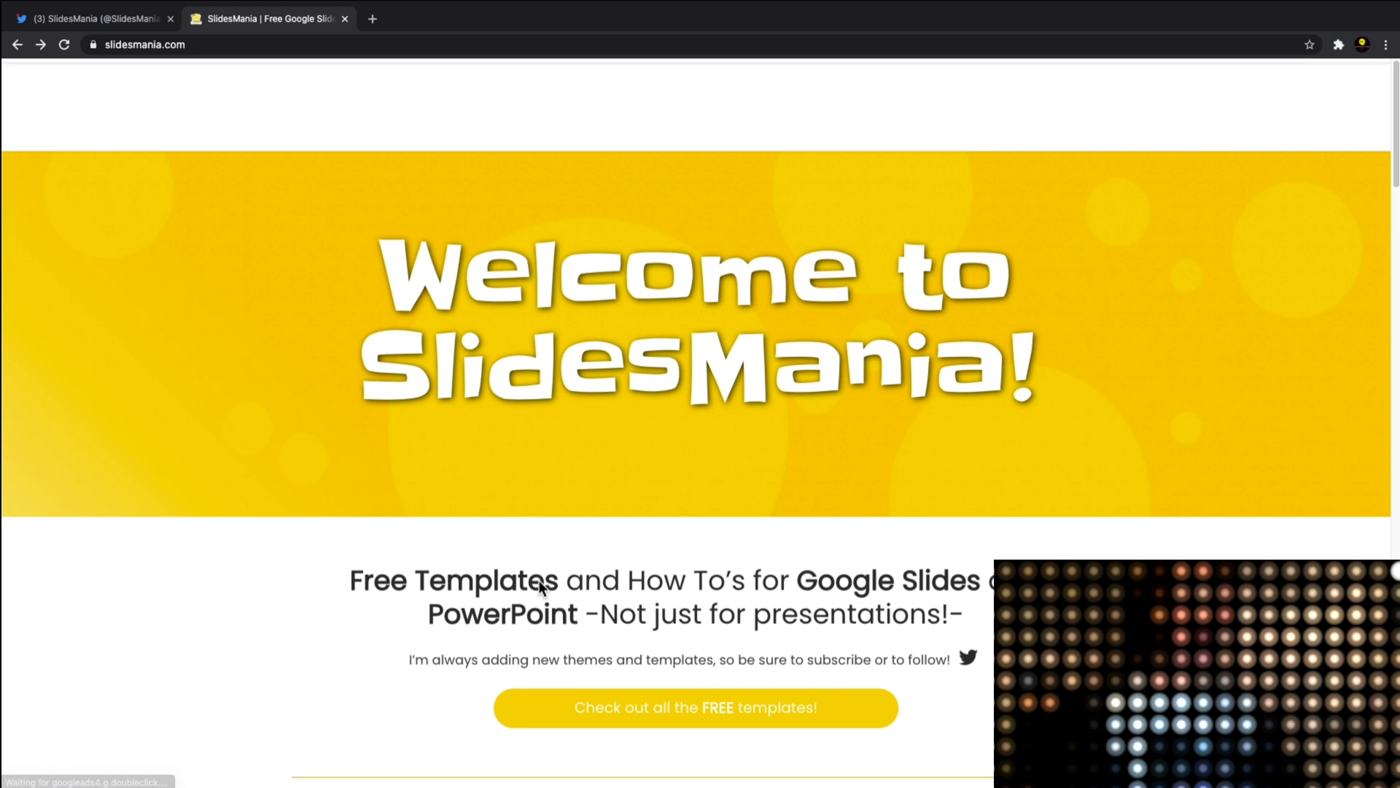
- Open SlidesMania's Free Templates page and scroll down to the Breaking News template
click(696, 706)
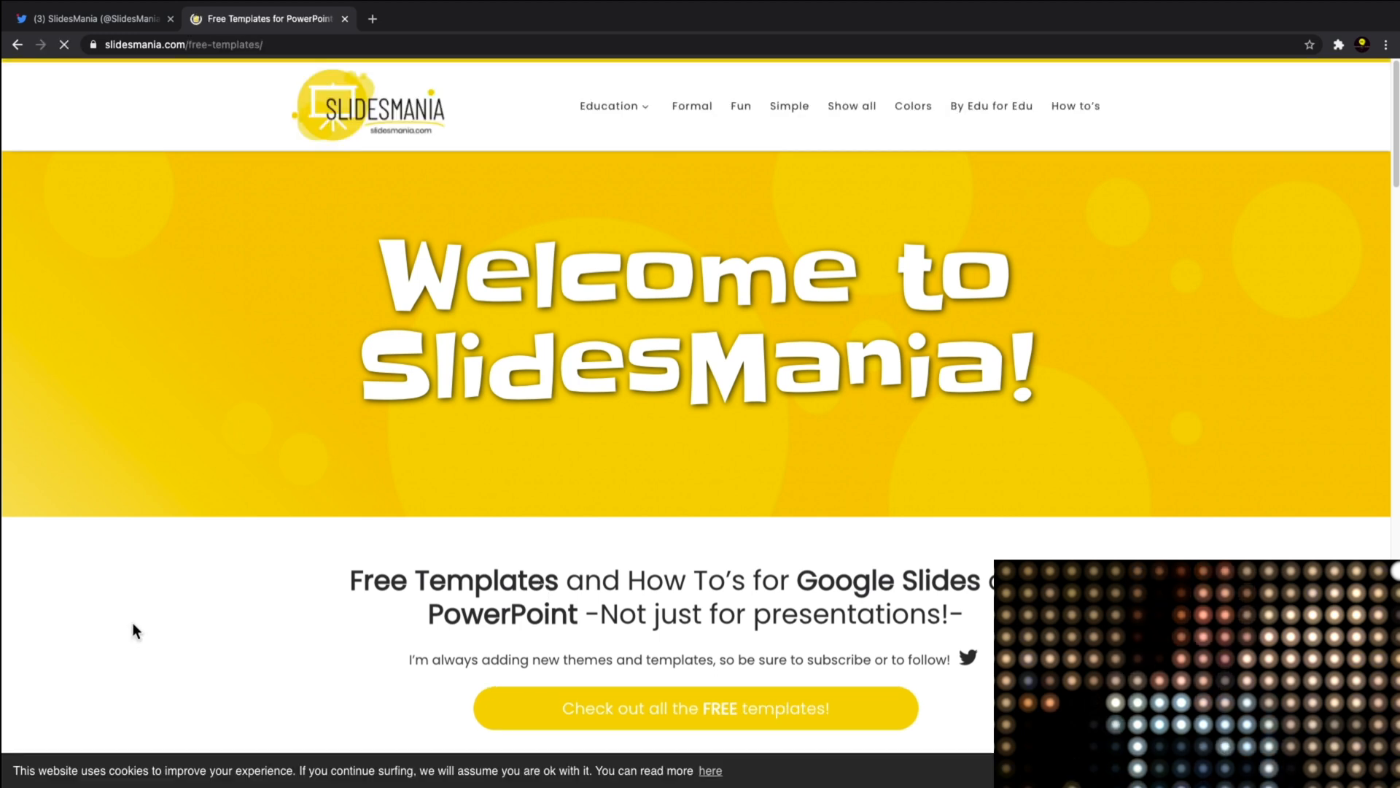
scroll(down, 3)
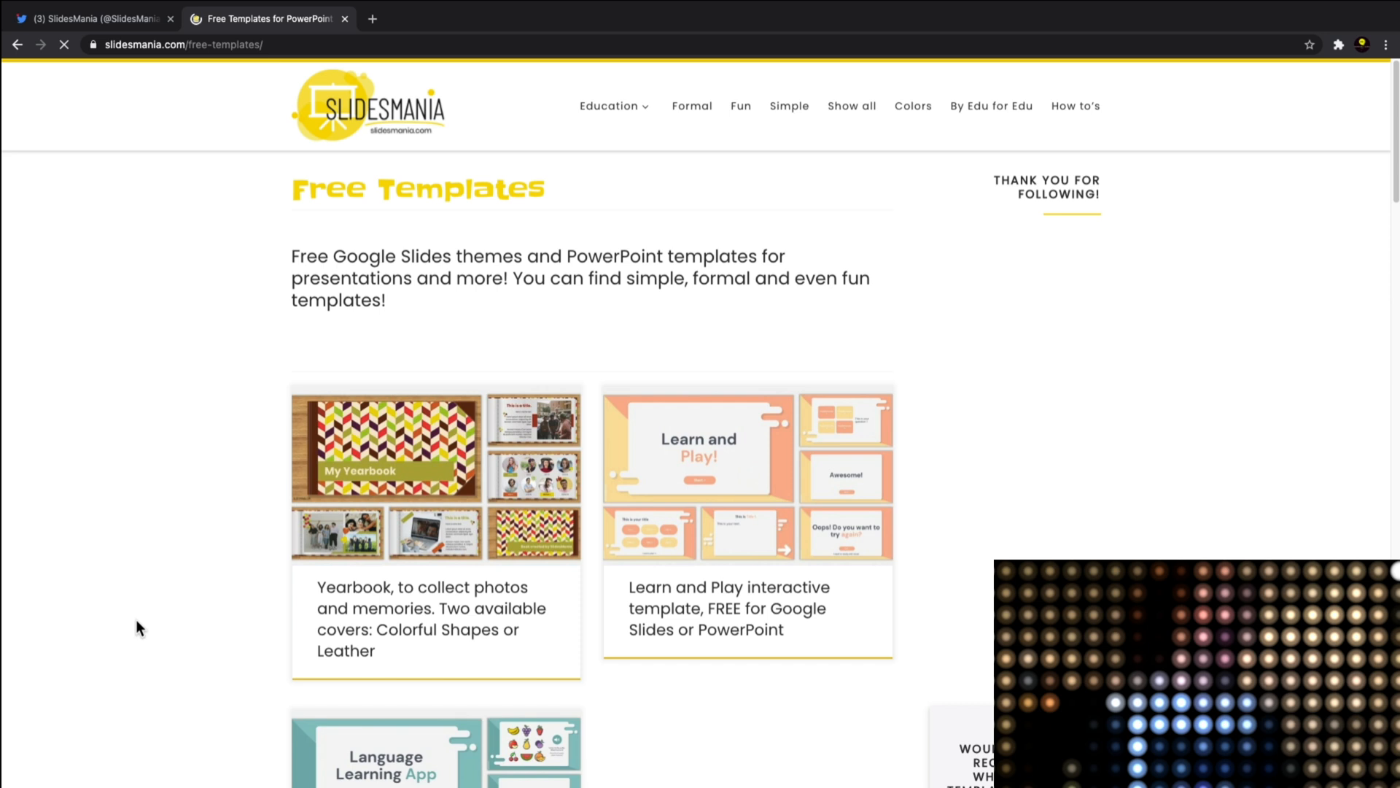
scroll(down, 3)
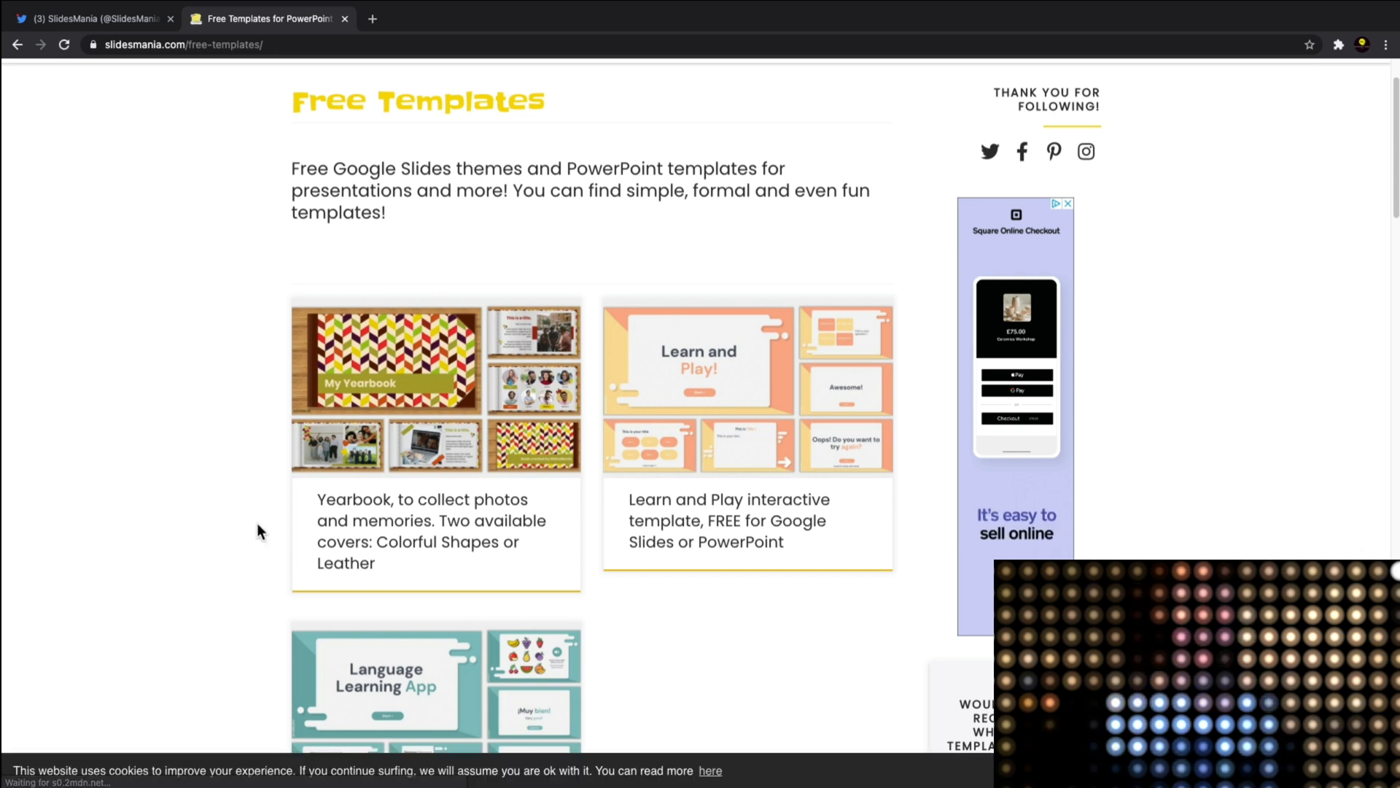
scroll(down, 3)
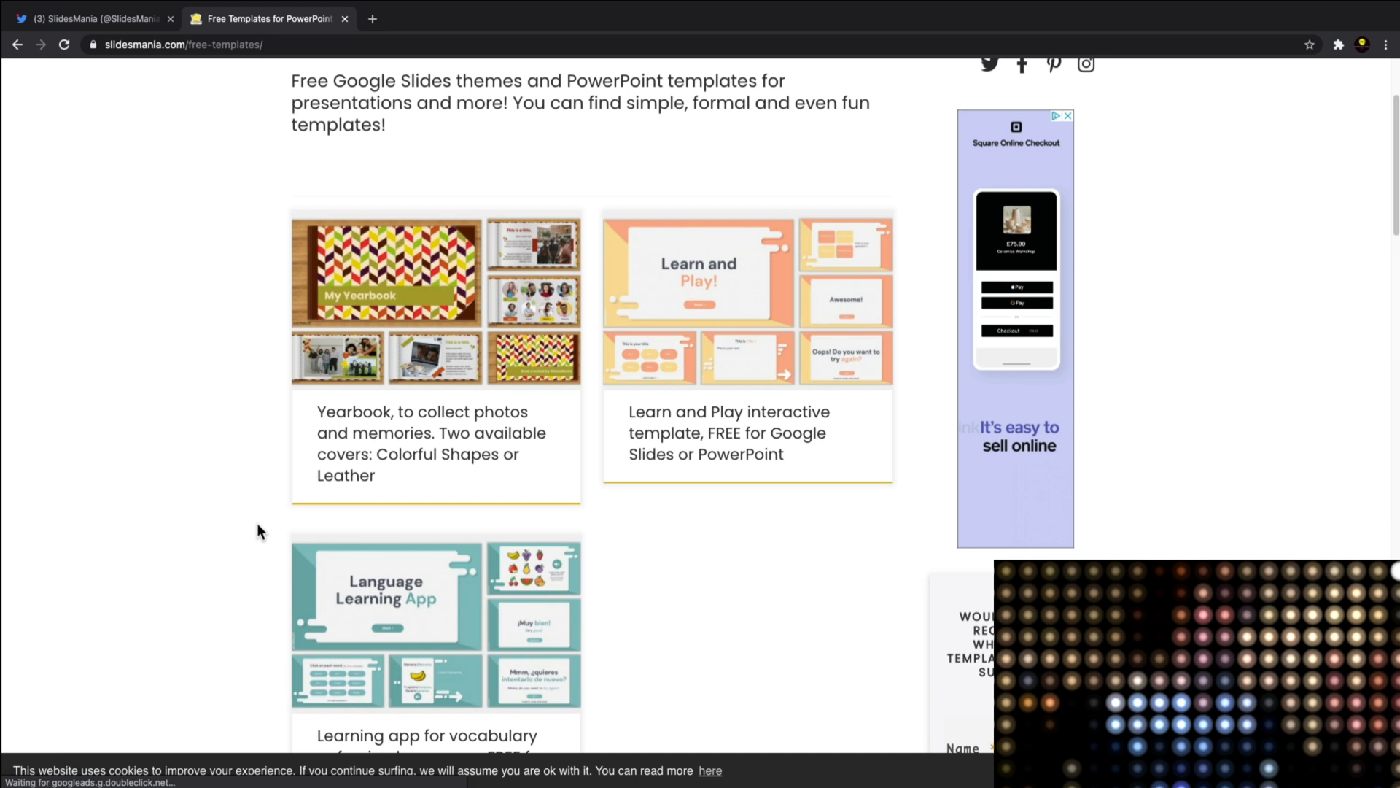
scroll(down, 3)
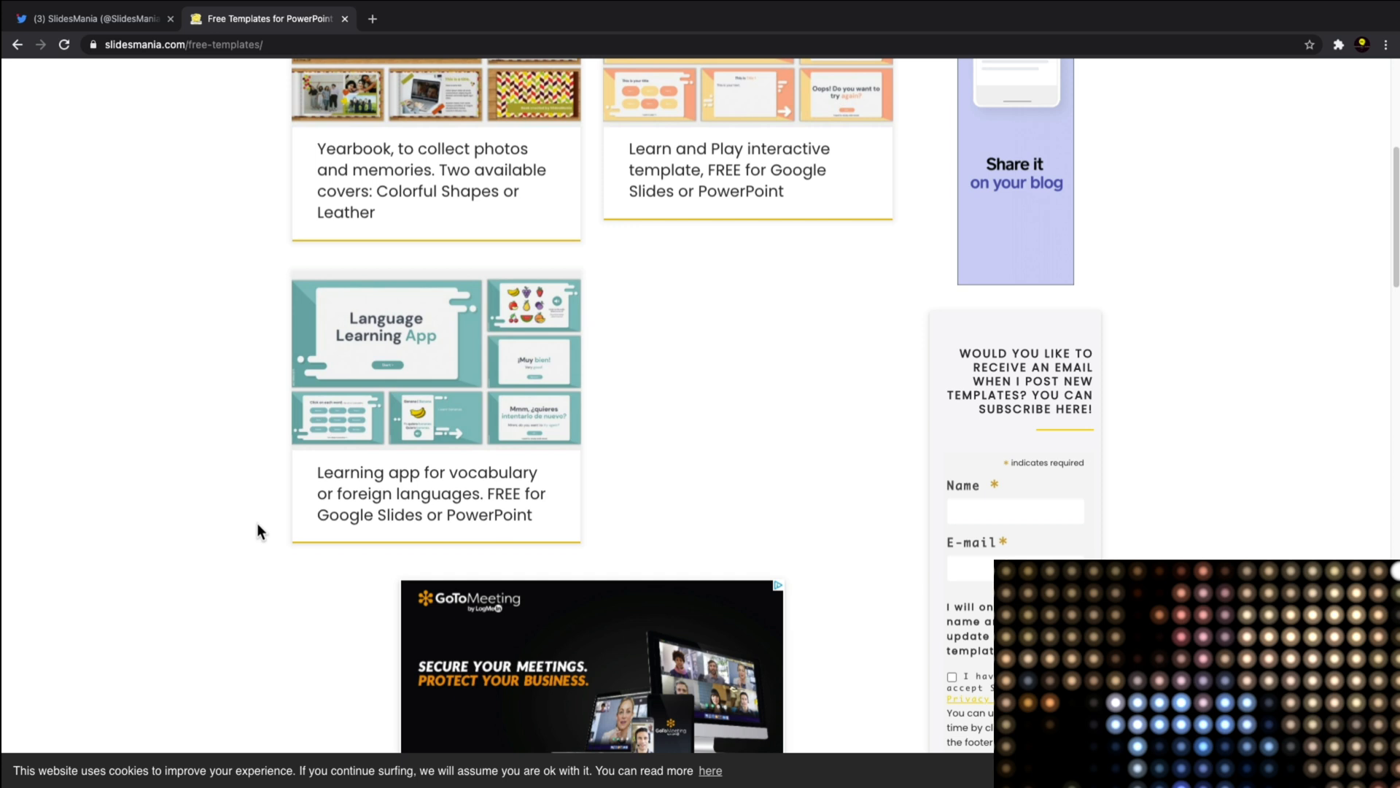
scroll(down, 3)
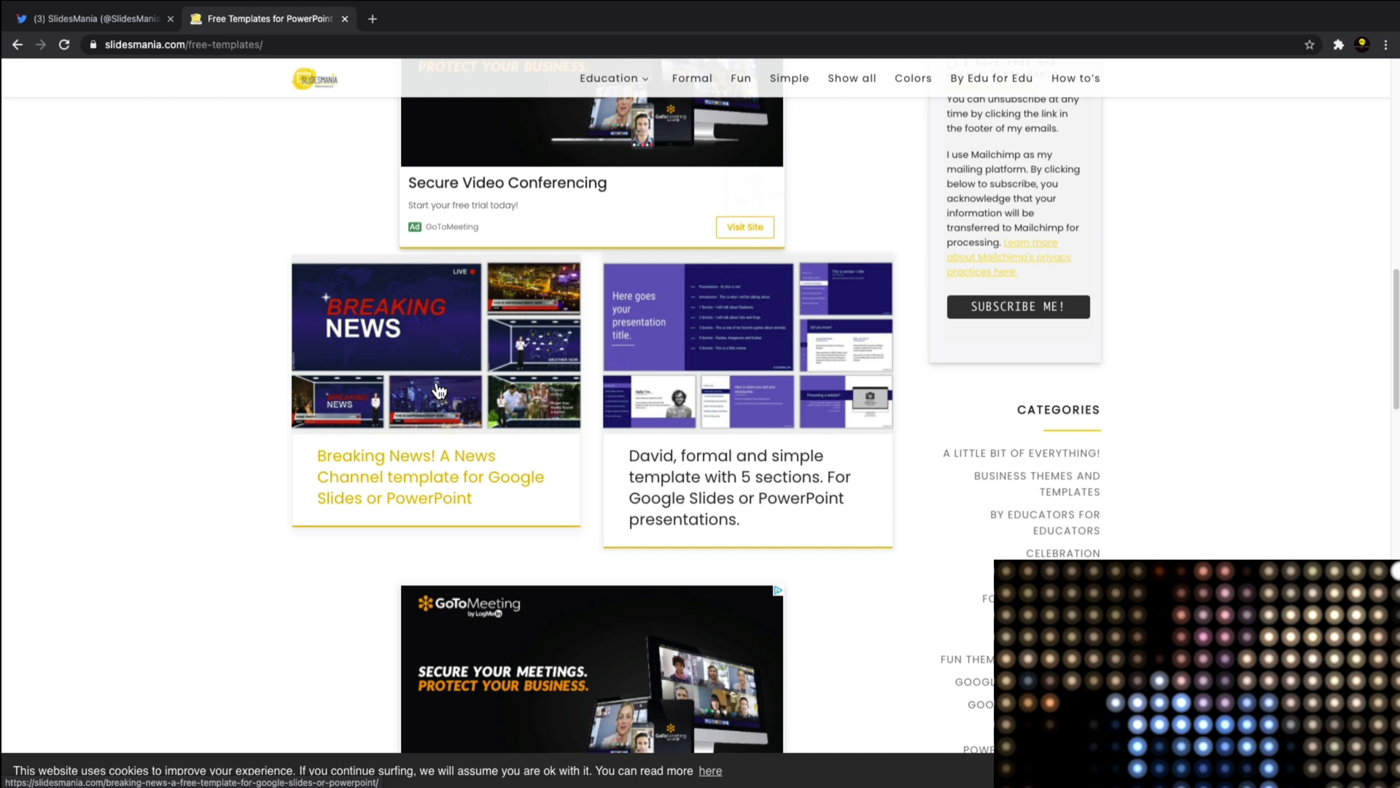
- Open the Breaking News template page and launch 'Open Full Version in Google Slides'
click(431, 455)
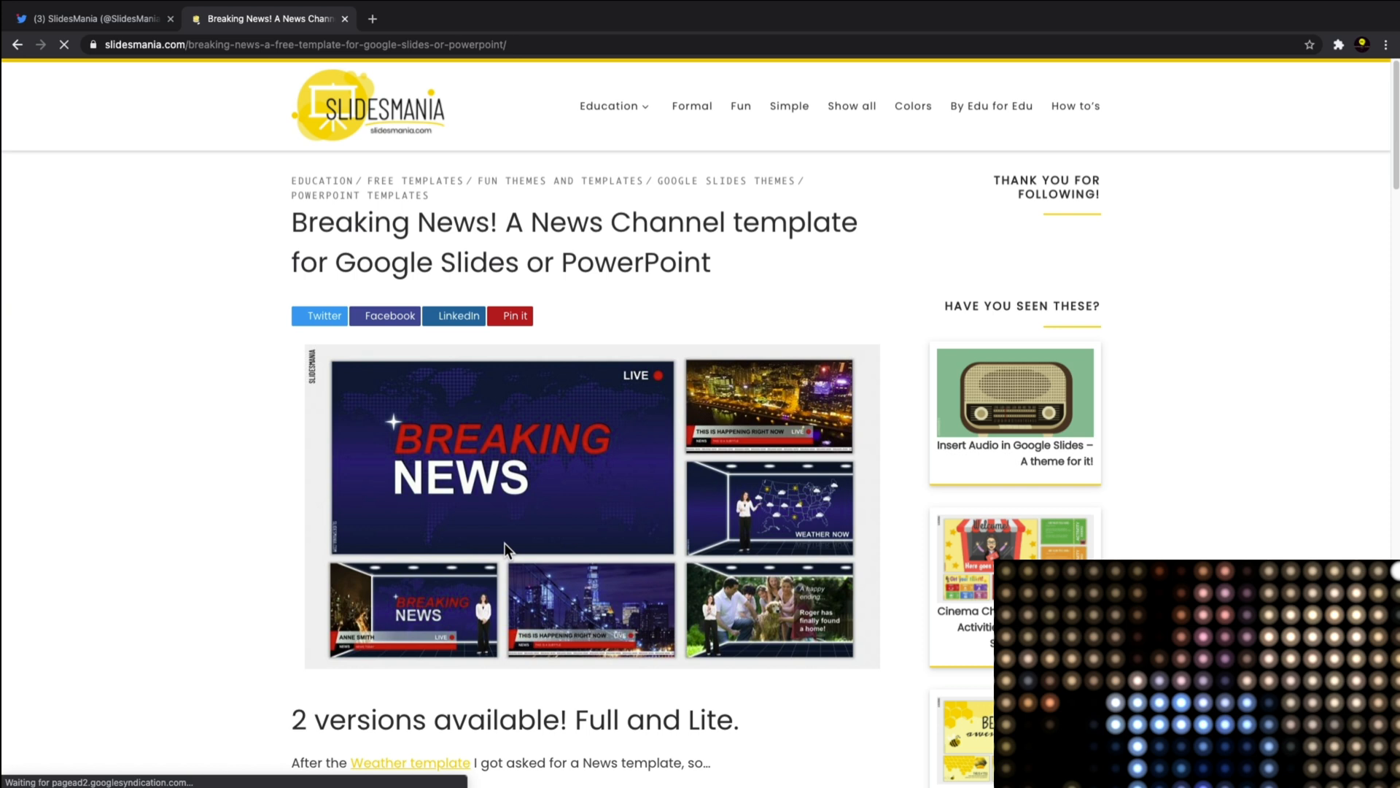
scroll(down, 3)
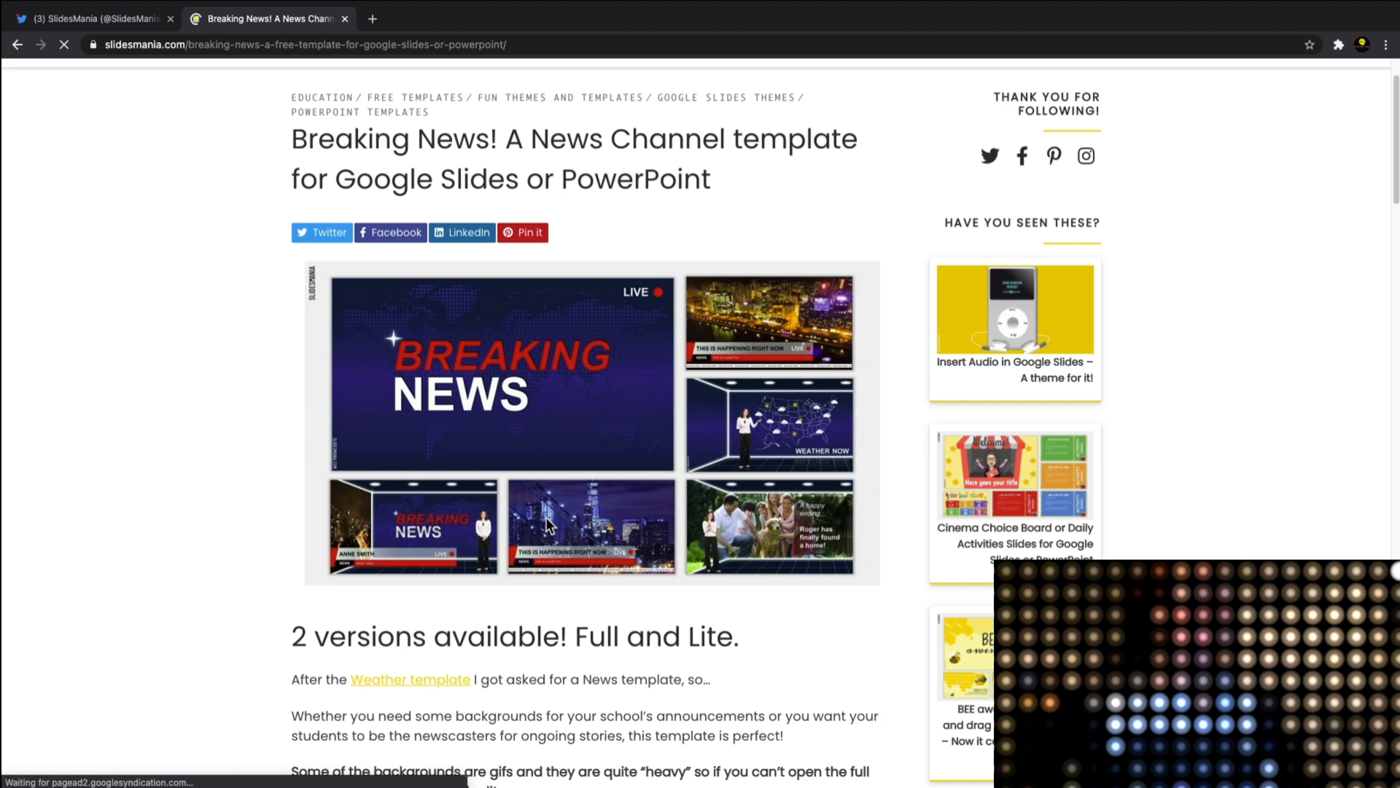
scroll(down, 3)
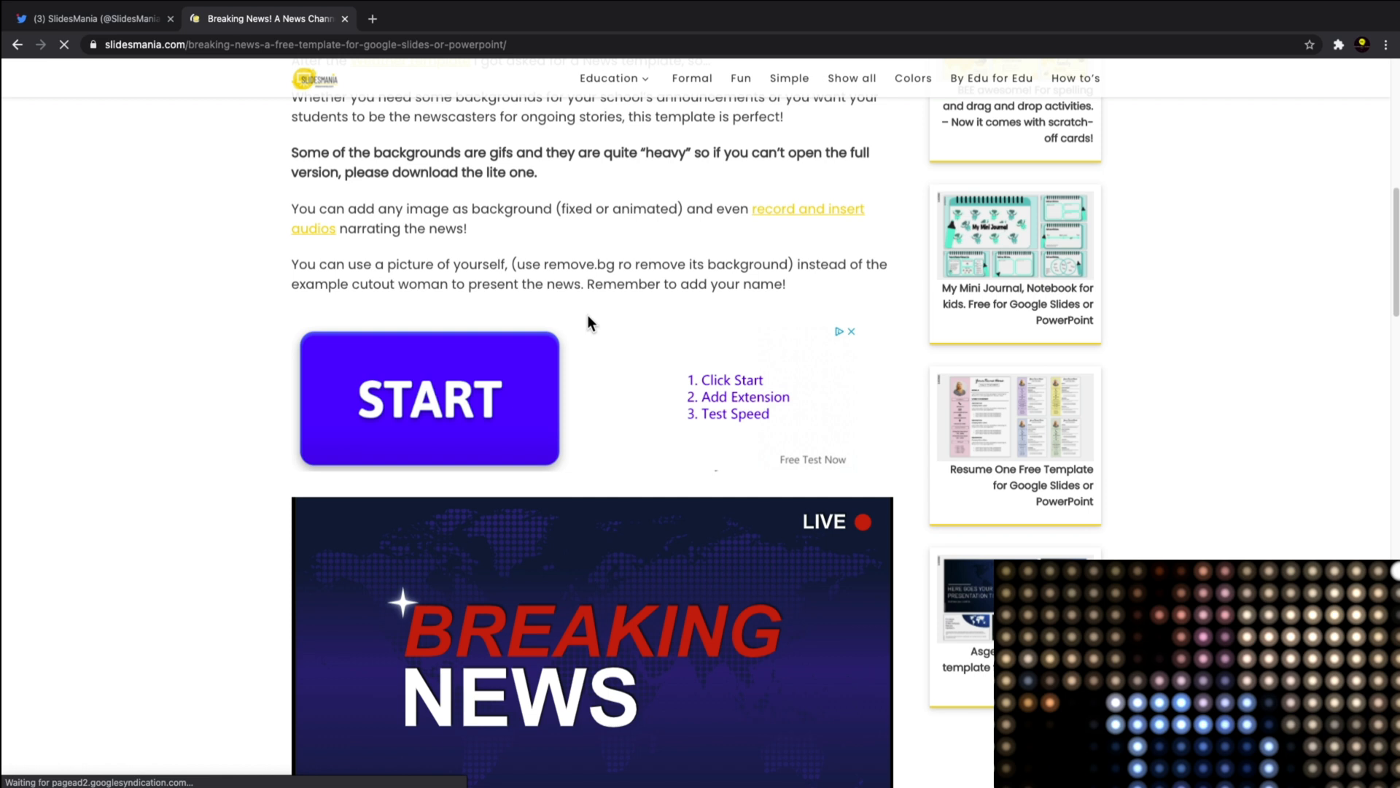
scroll(down, 3)
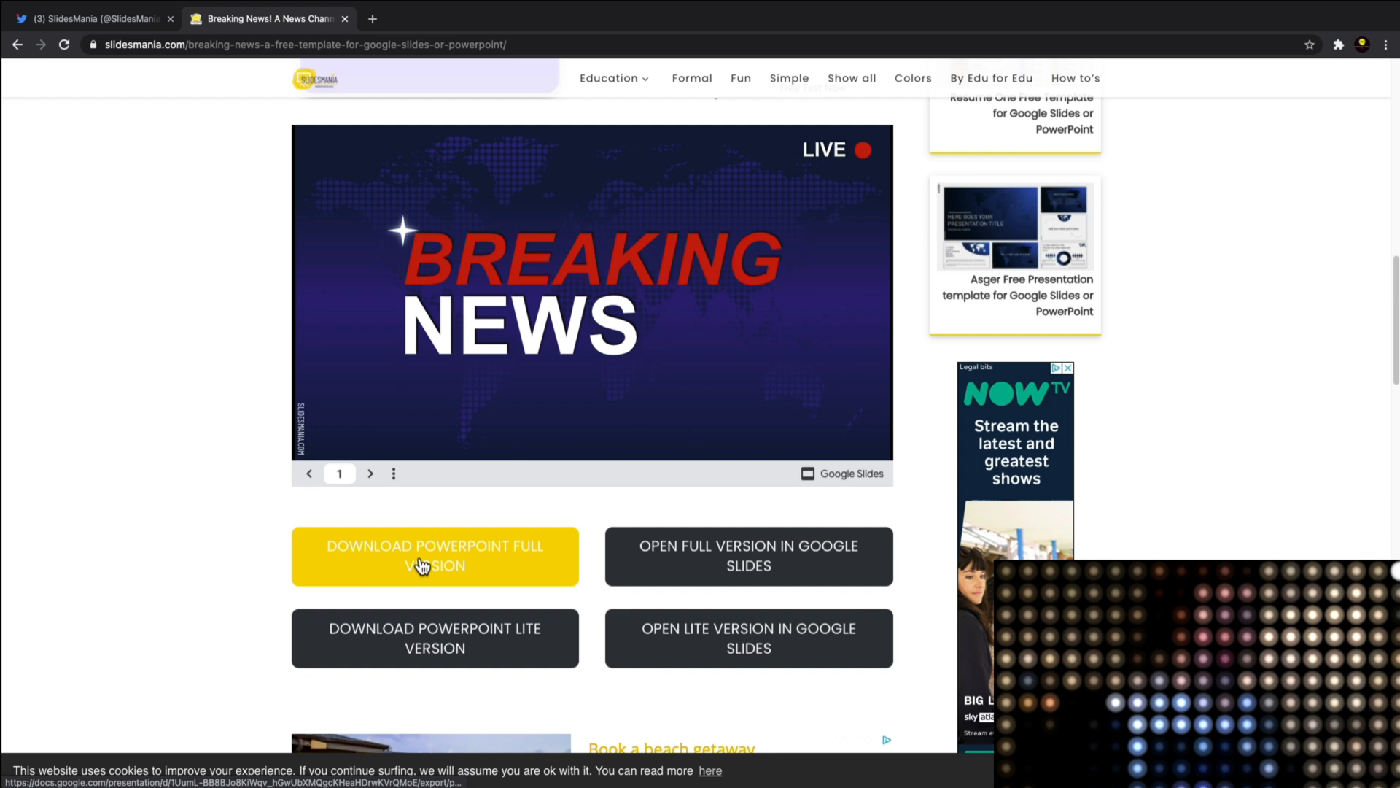
mouse_move(748, 574)
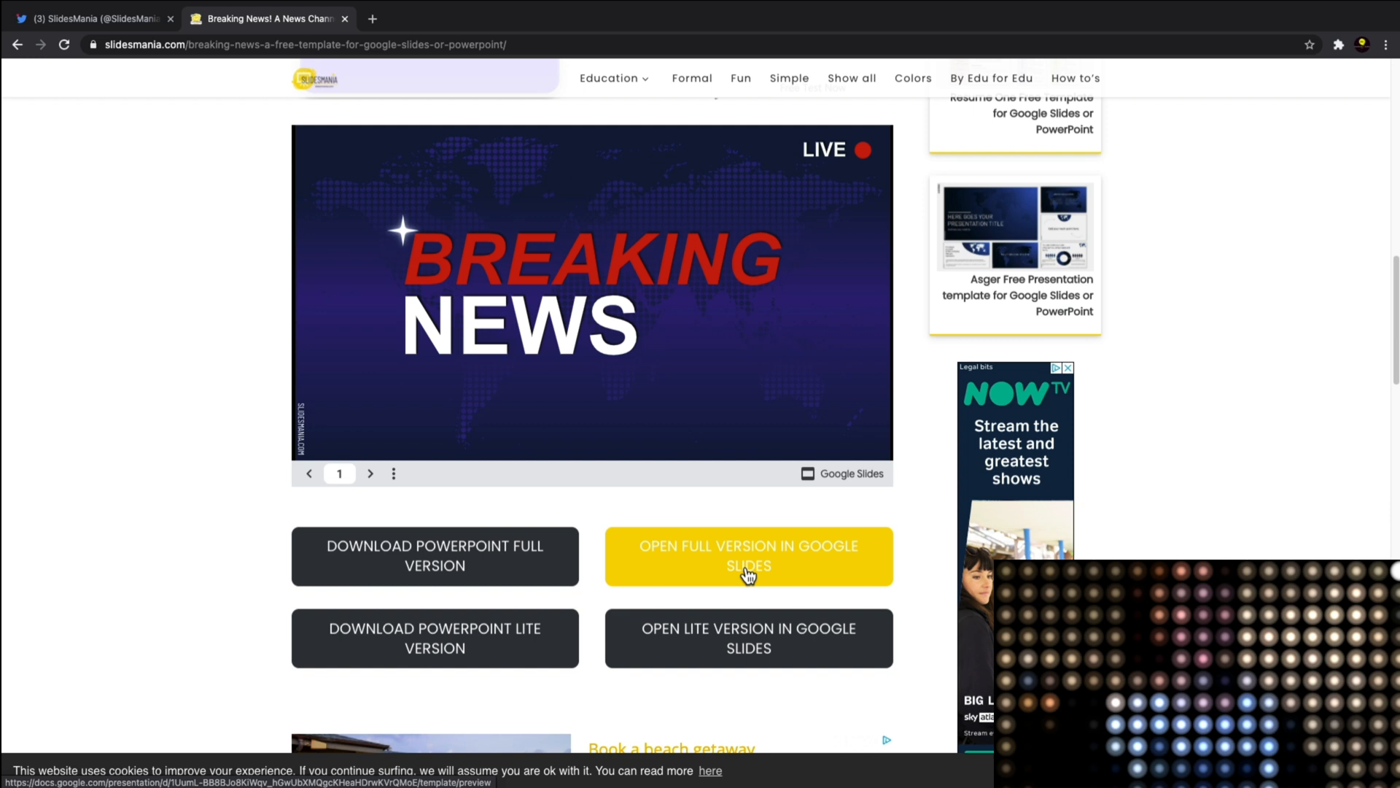
click(748, 556)
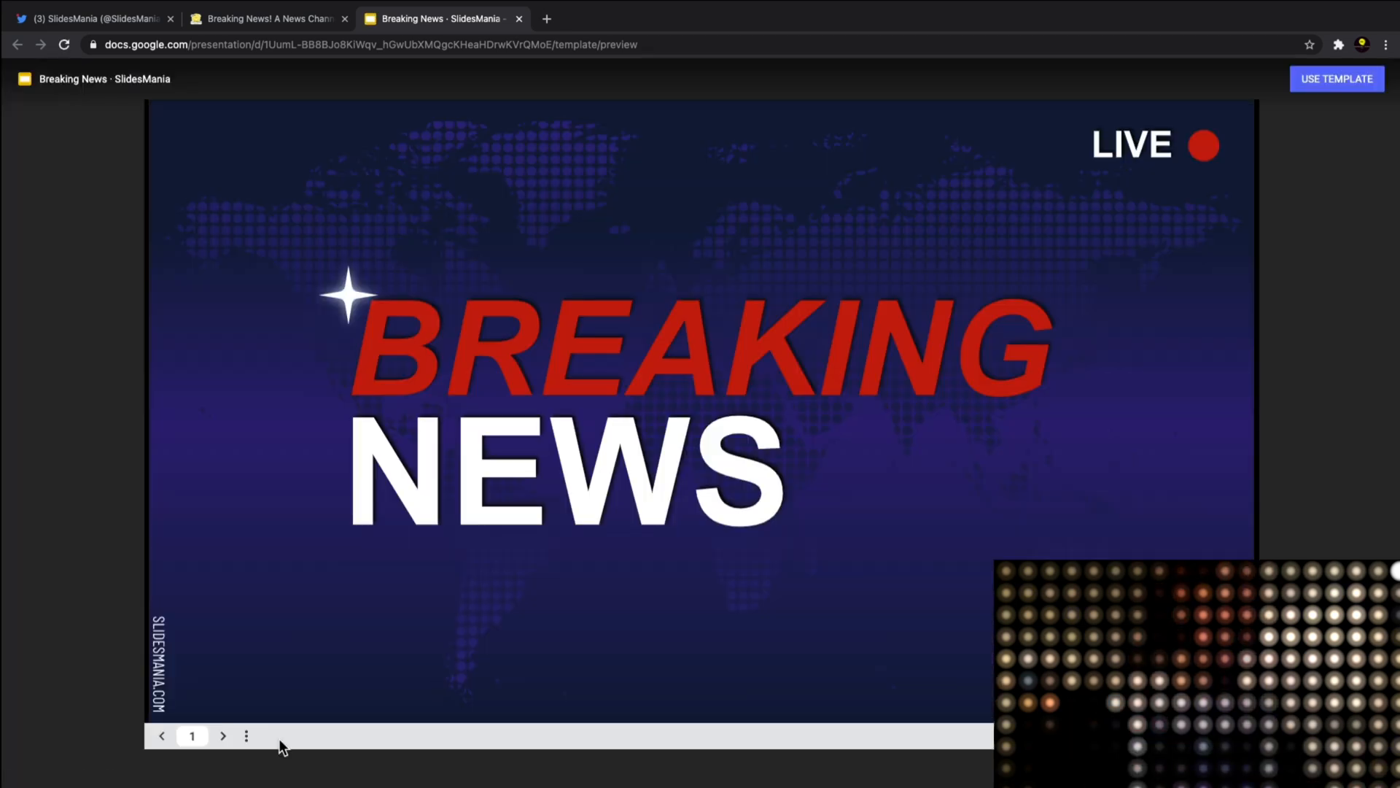
- Page the Breaking News preview through to slide 4, then use the template
click(222, 736)
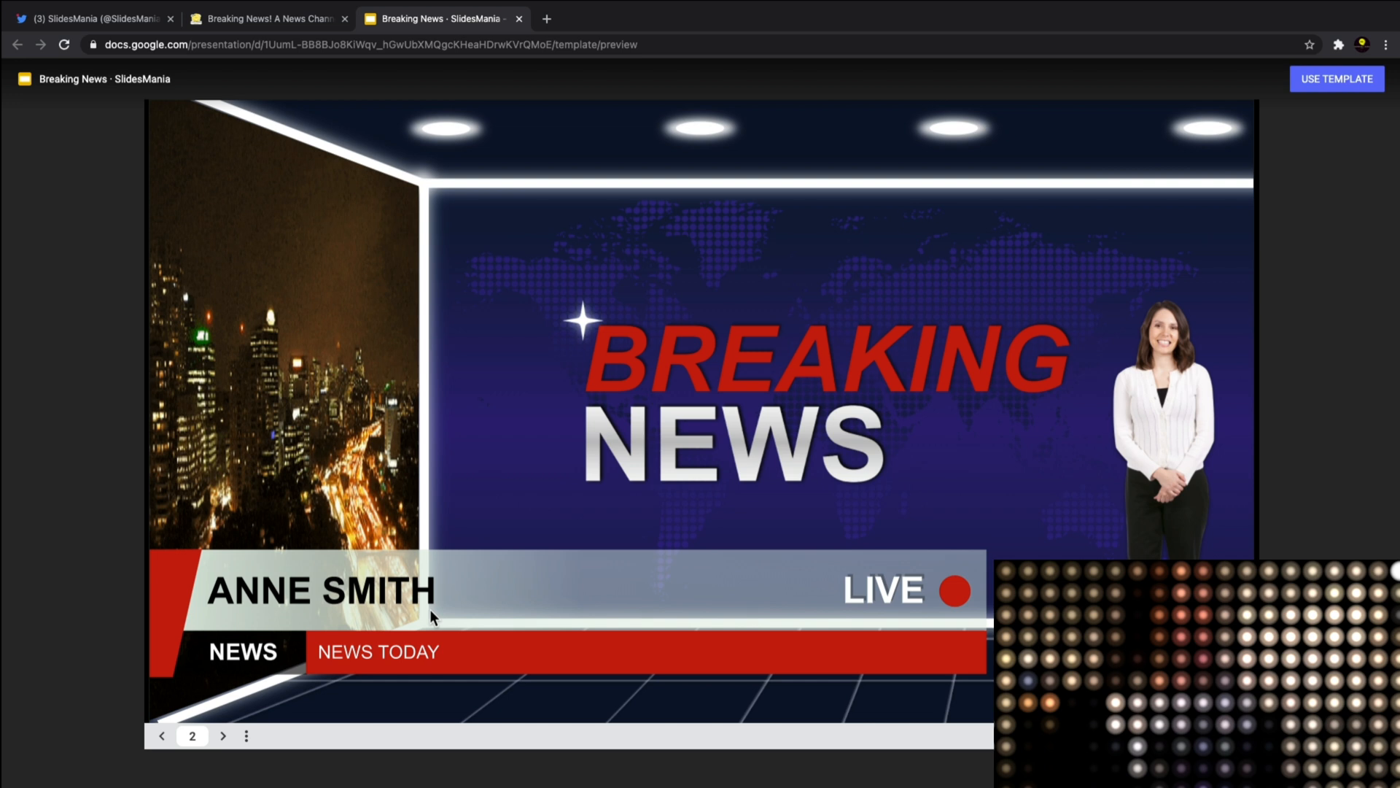
click(223, 735)
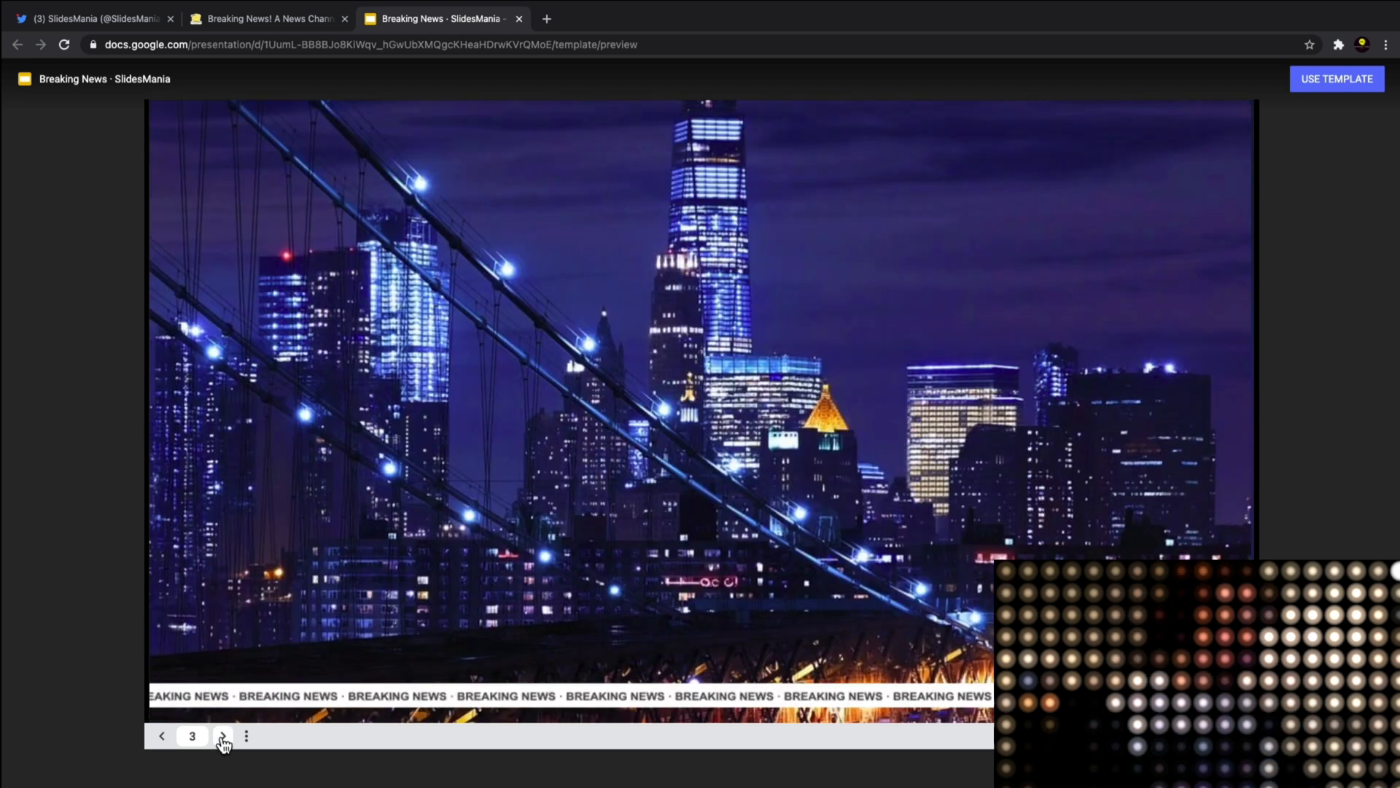
click(221, 735)
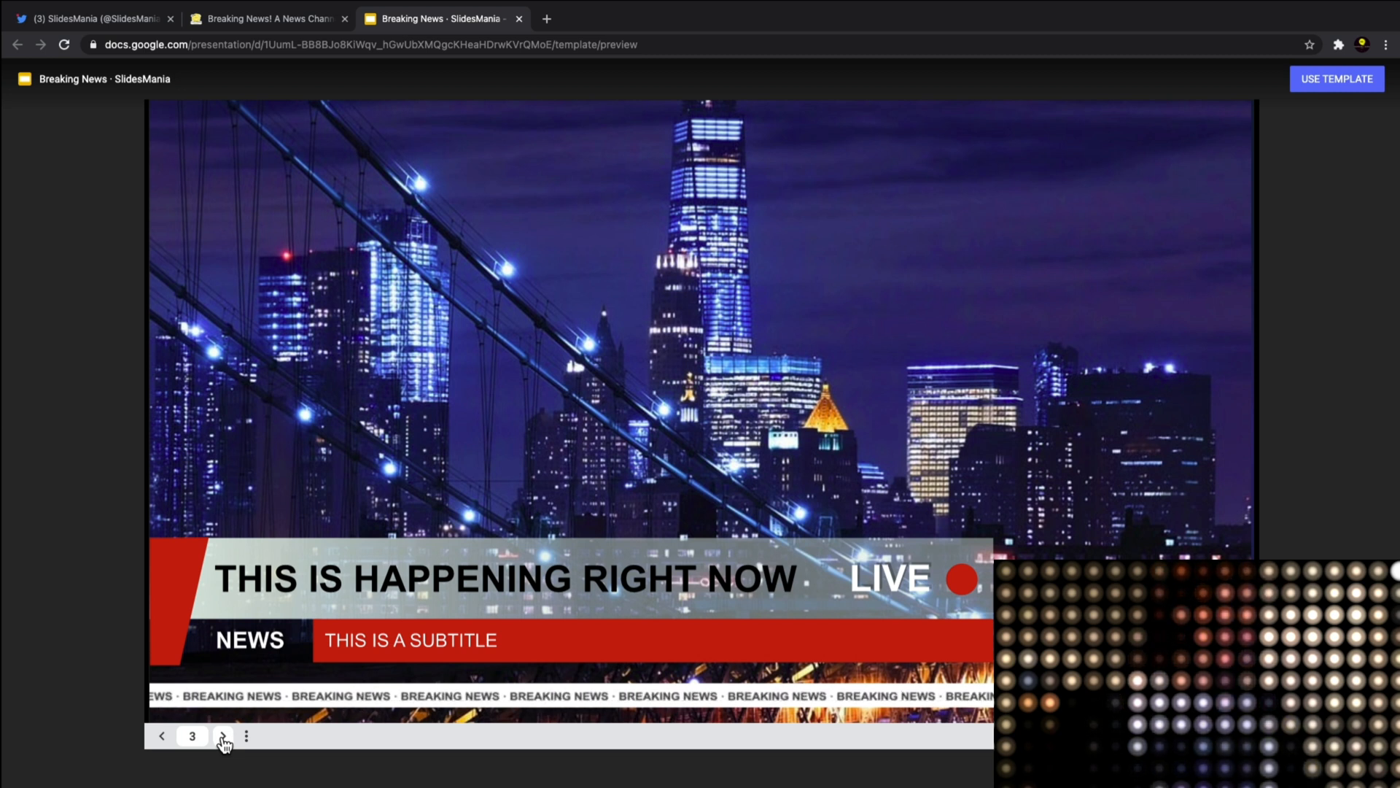
click(220, 735)
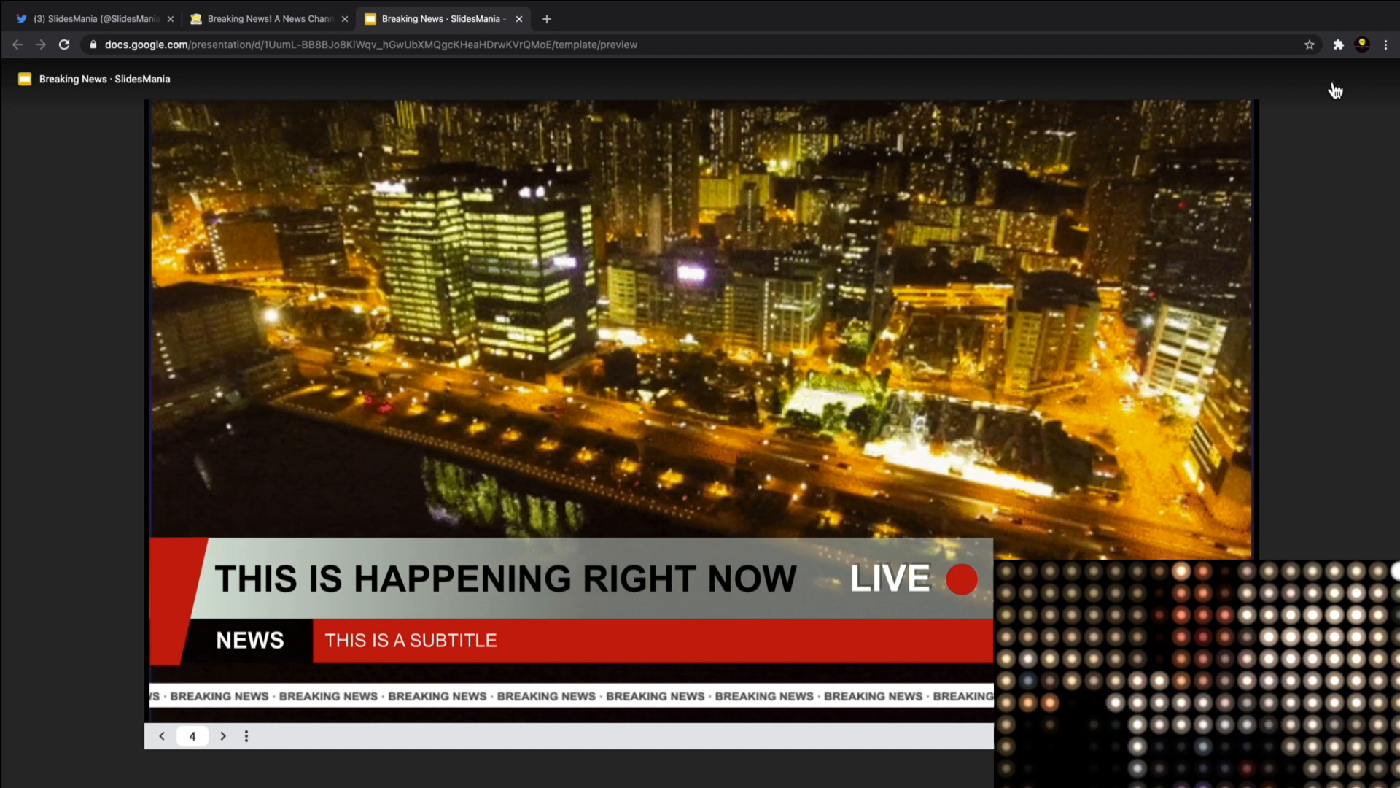
click(1336, 79)
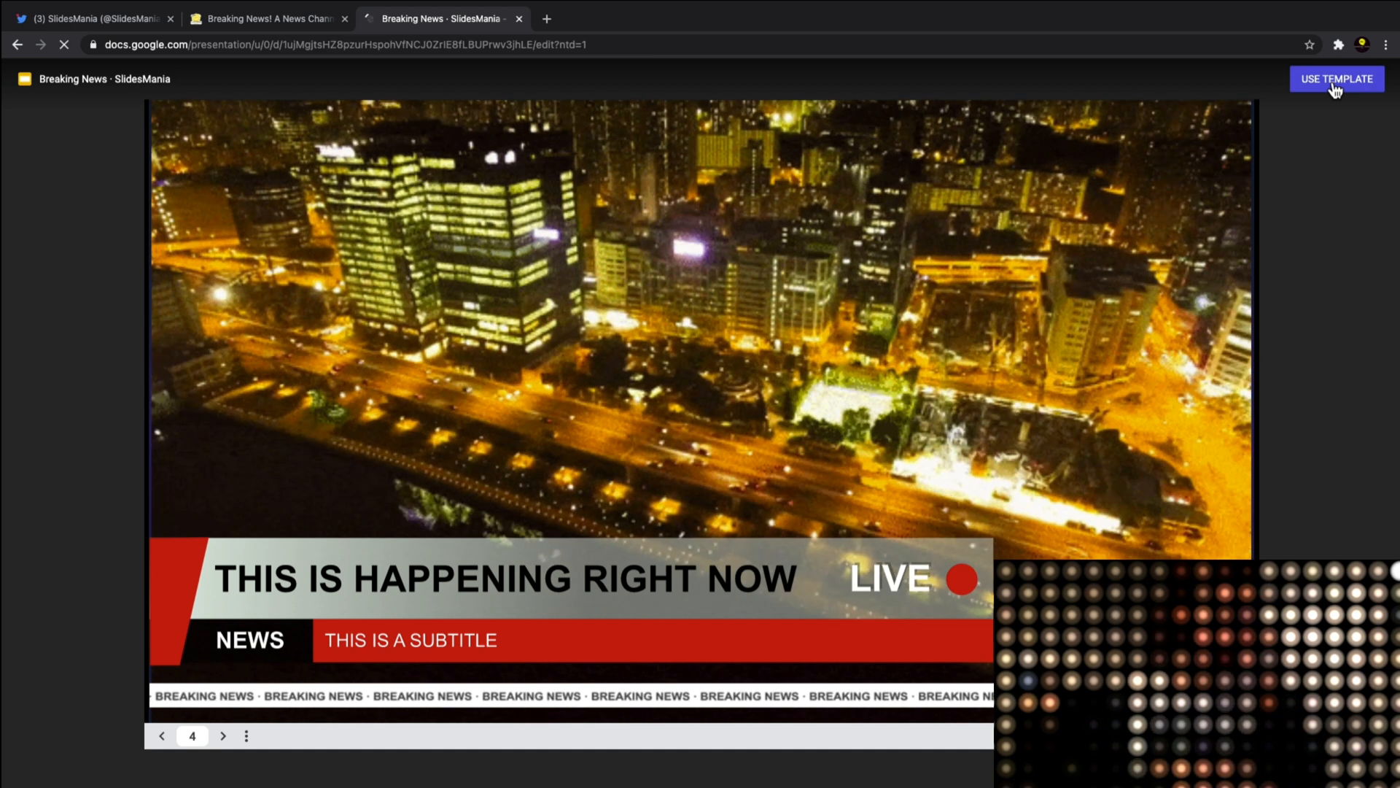
- In the copied Breaking News deck, select slide 2's city animation
click(1337, 78)
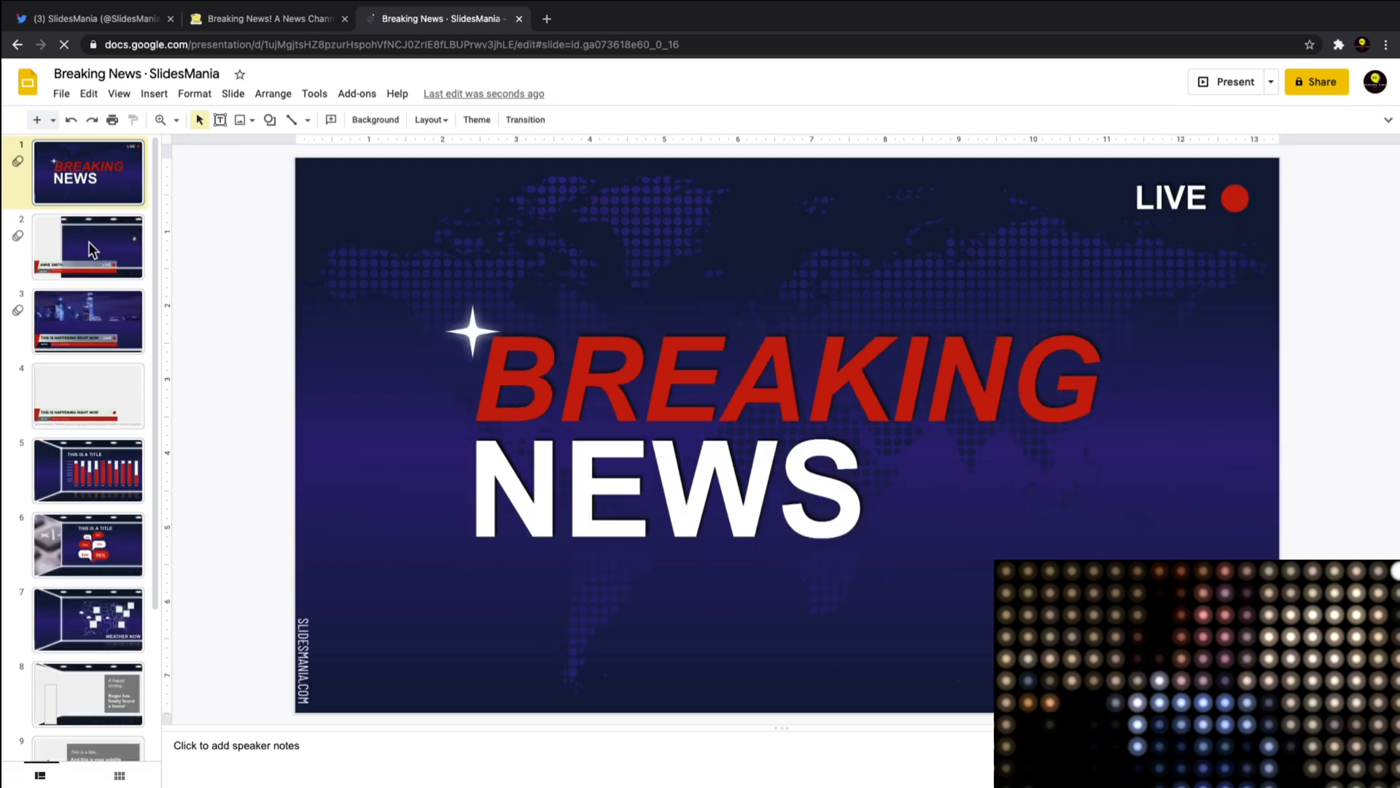
click(87, 246)
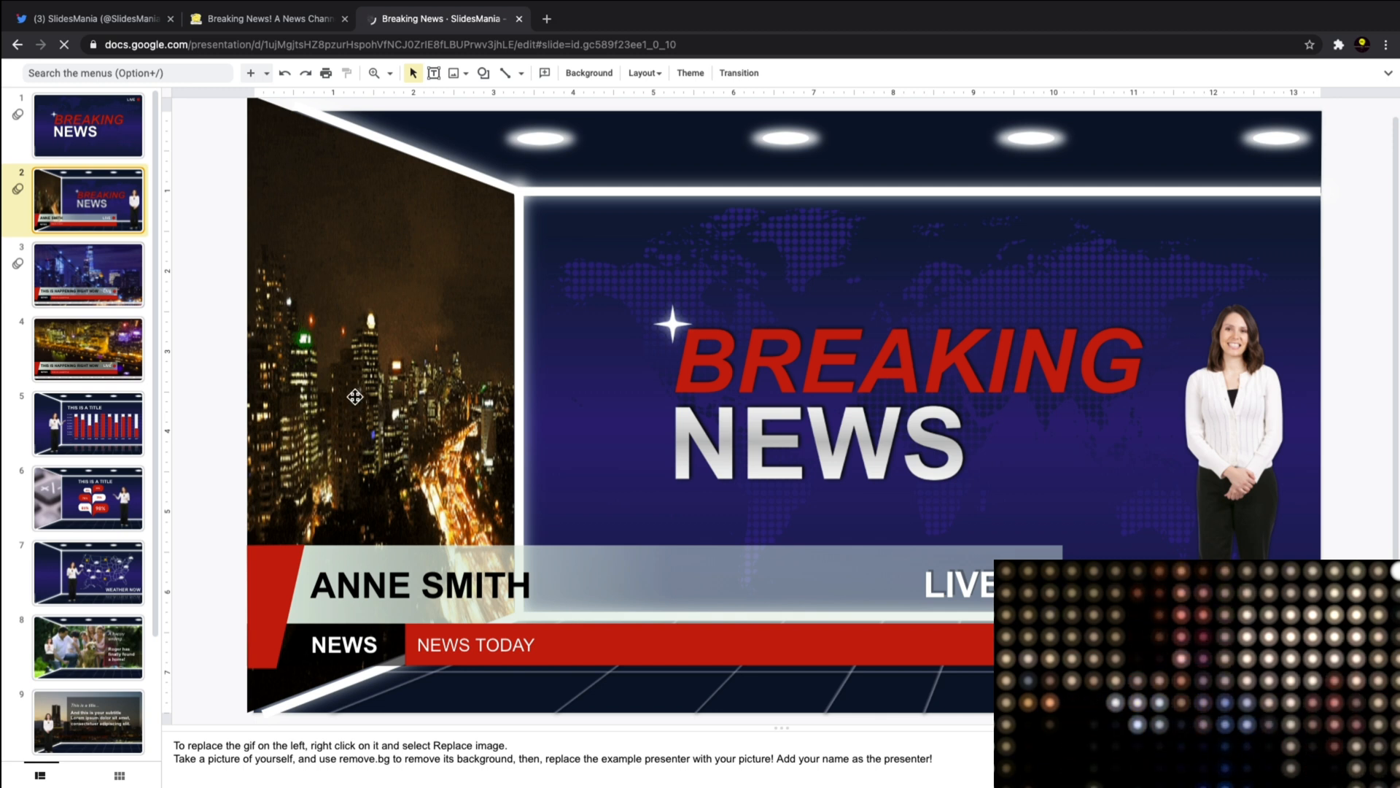
click(351, 398)
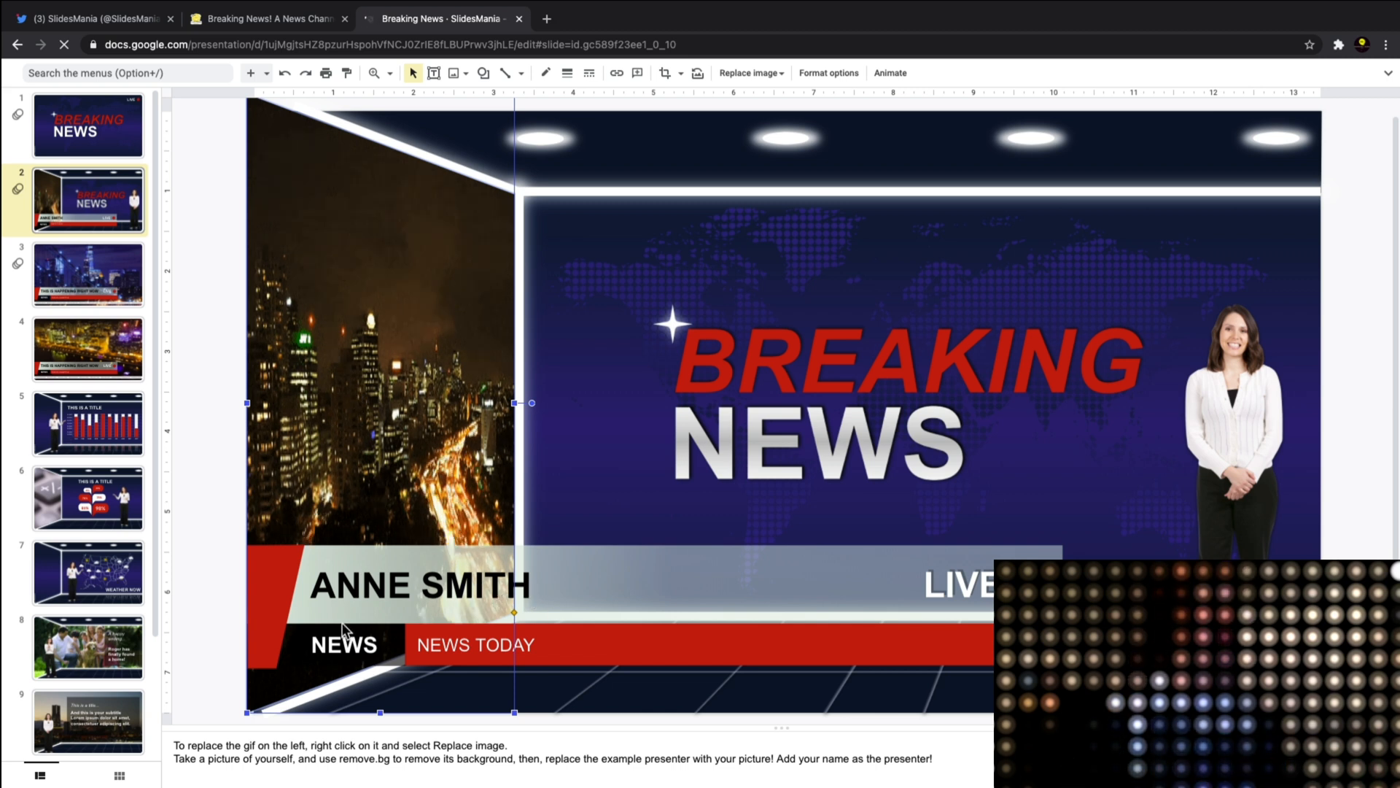
mouse_move(214, 472)
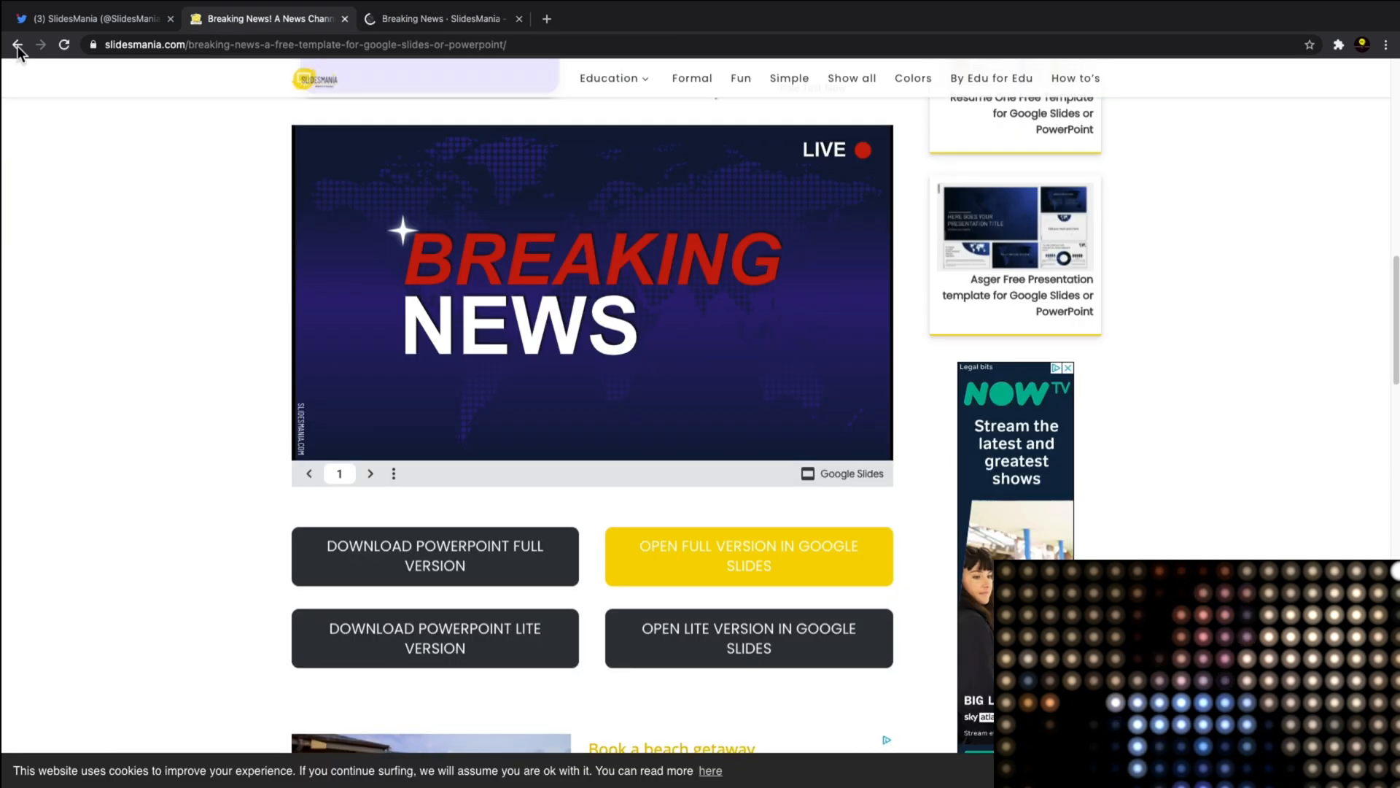
- Go back to SlidesMania's free templates list and scroll down through the listings
click(18, 46)
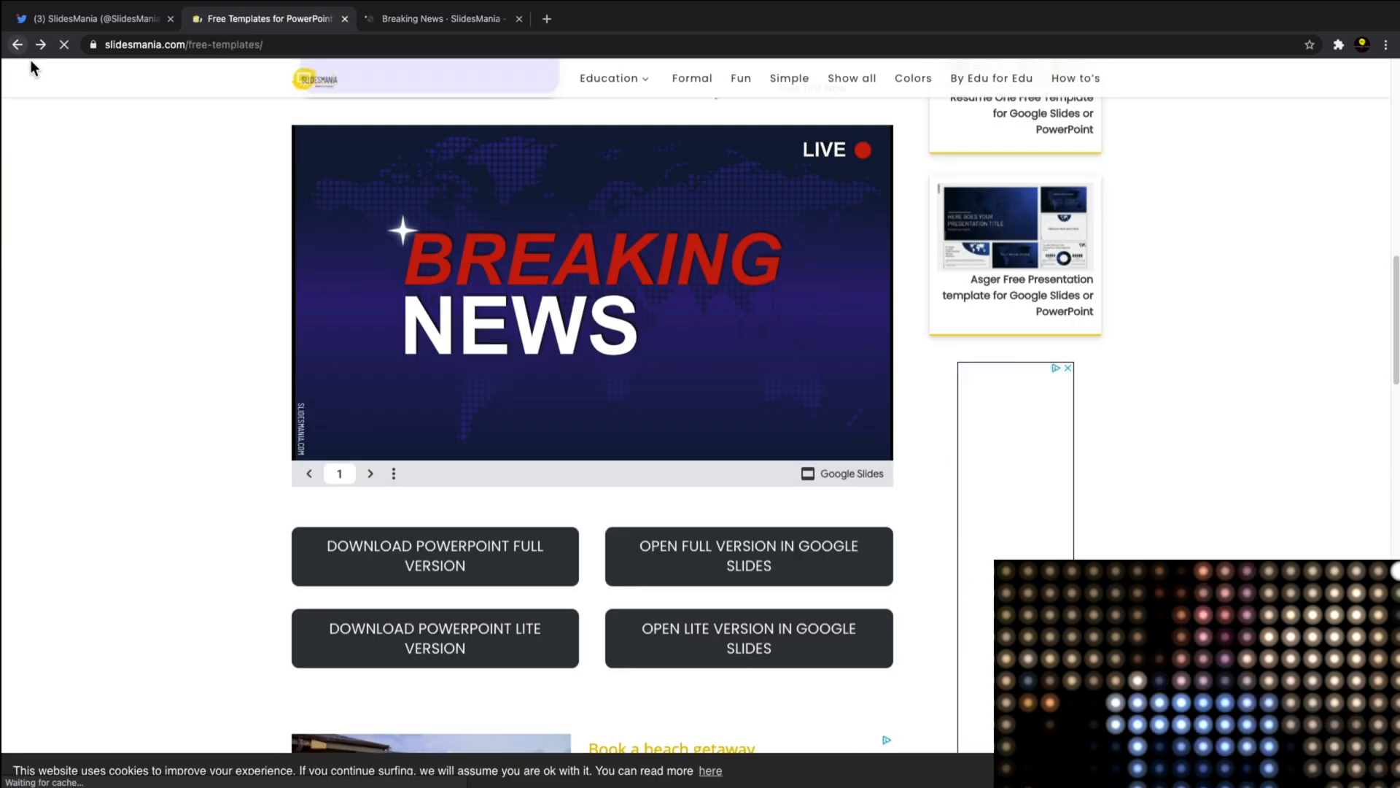
scroll(down, 3)
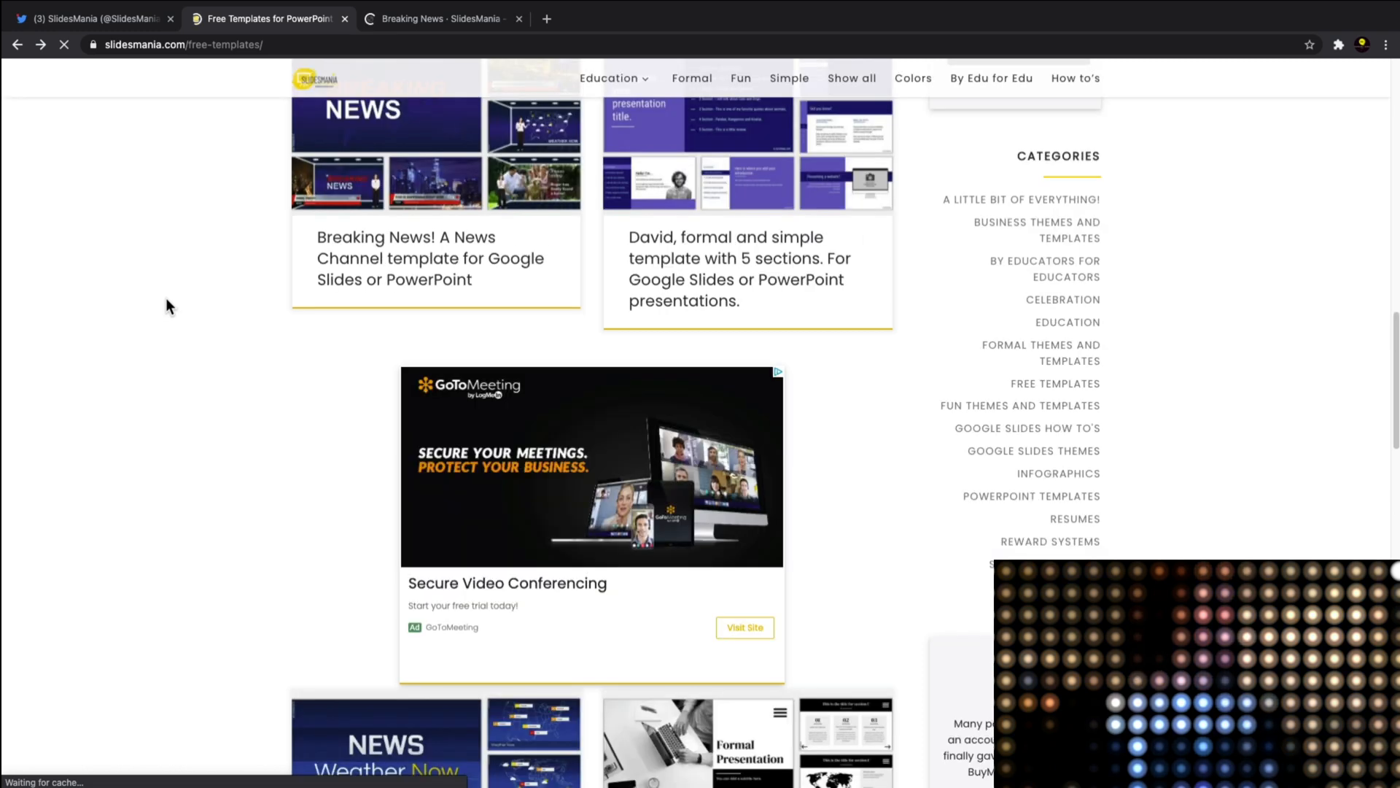
mouse_move(111, 323)
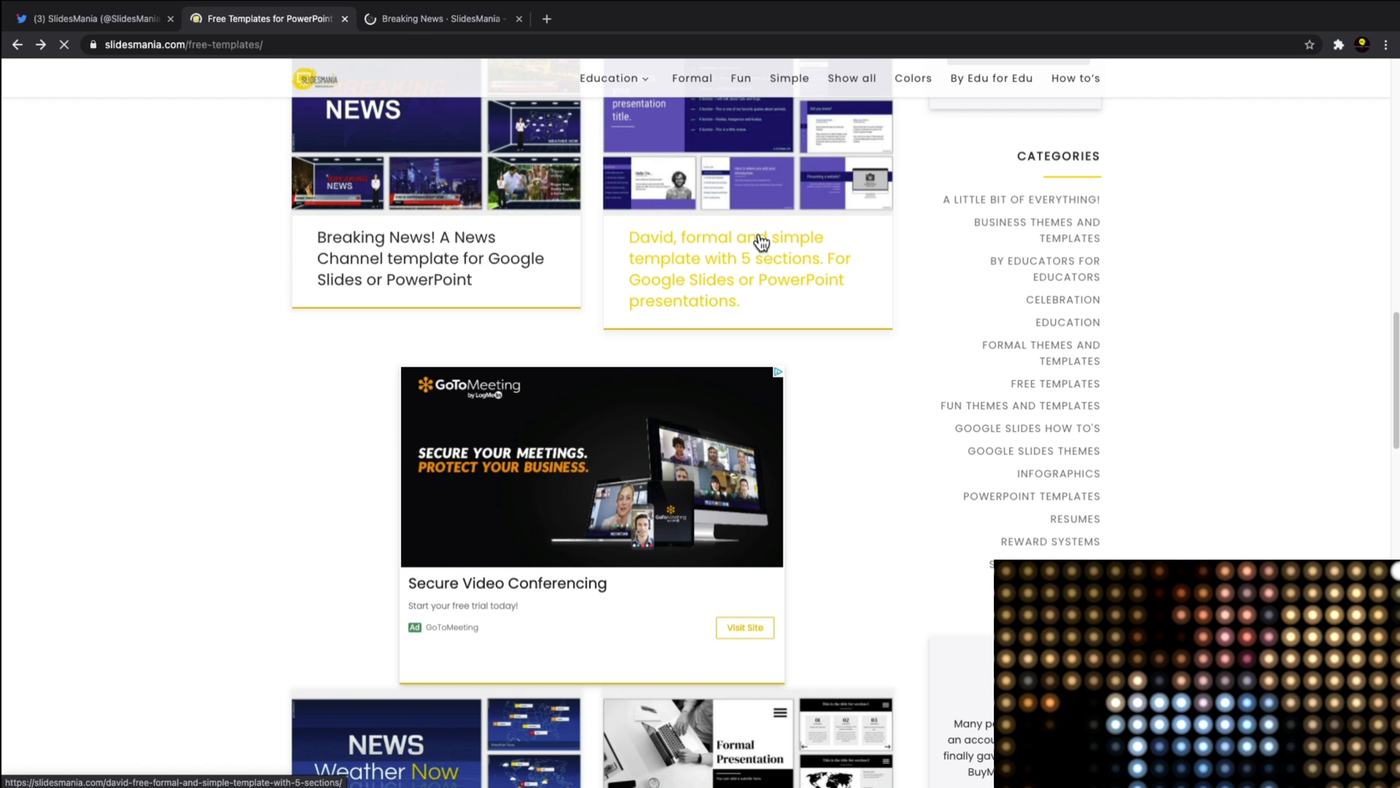
scroll(down, 3)
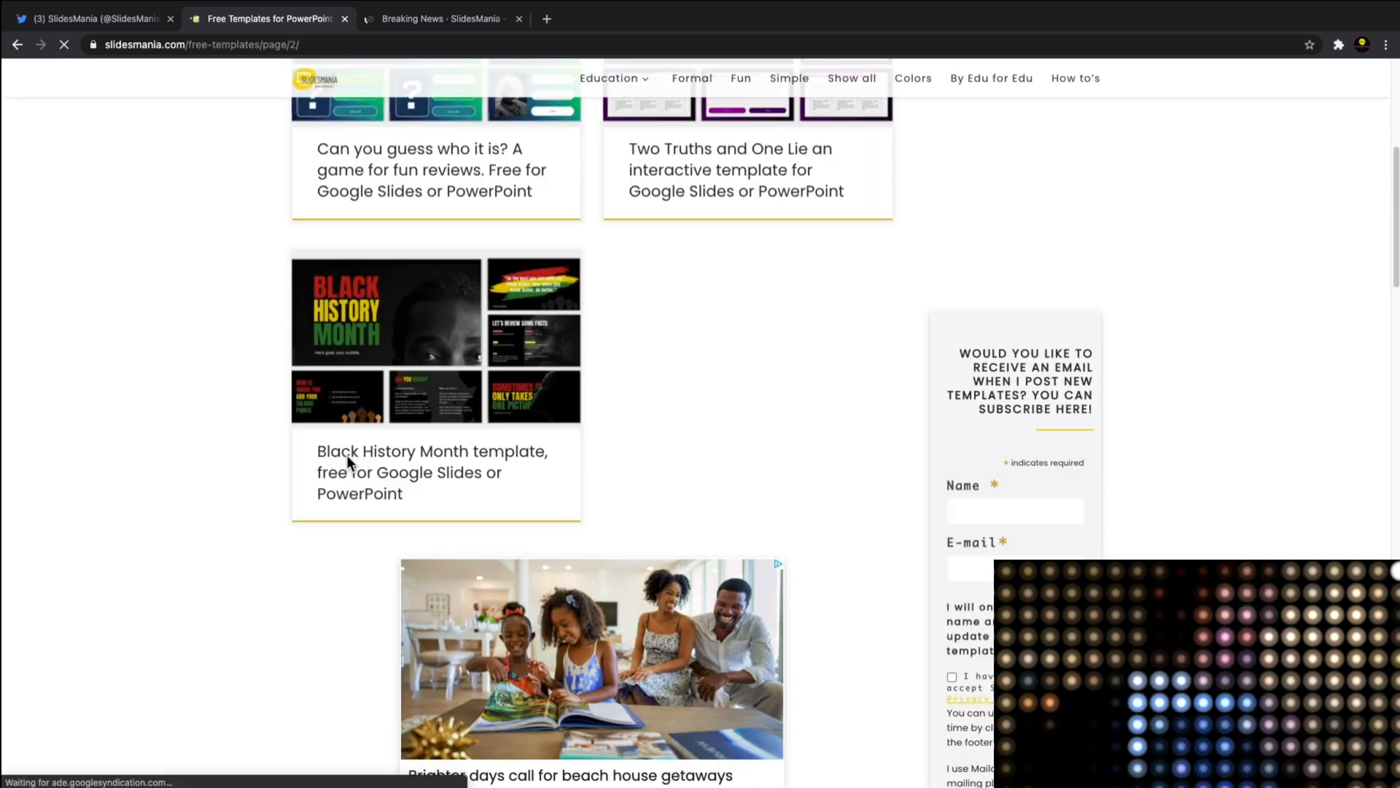
mouse_move(423, 501)
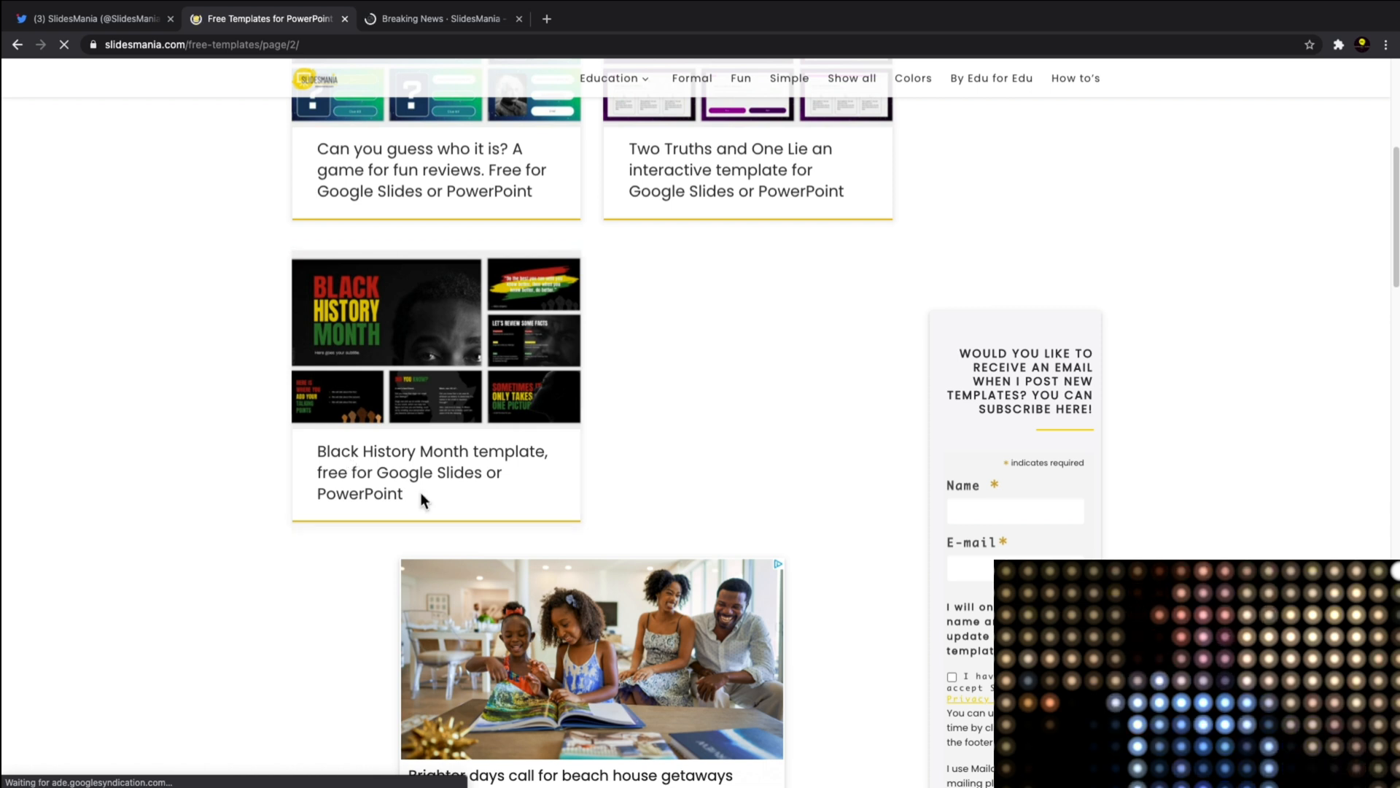
scroll(down, 3)
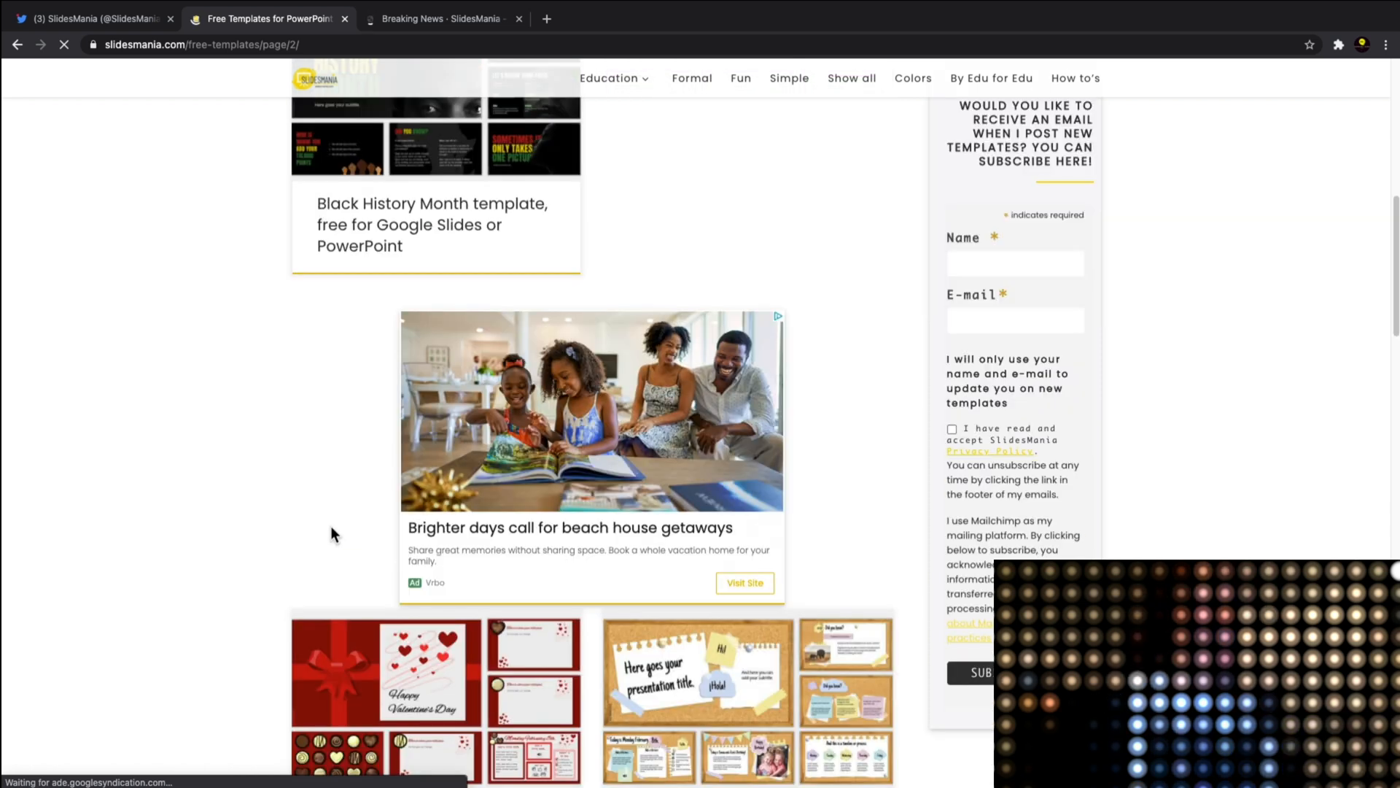
scroll(down, 3)
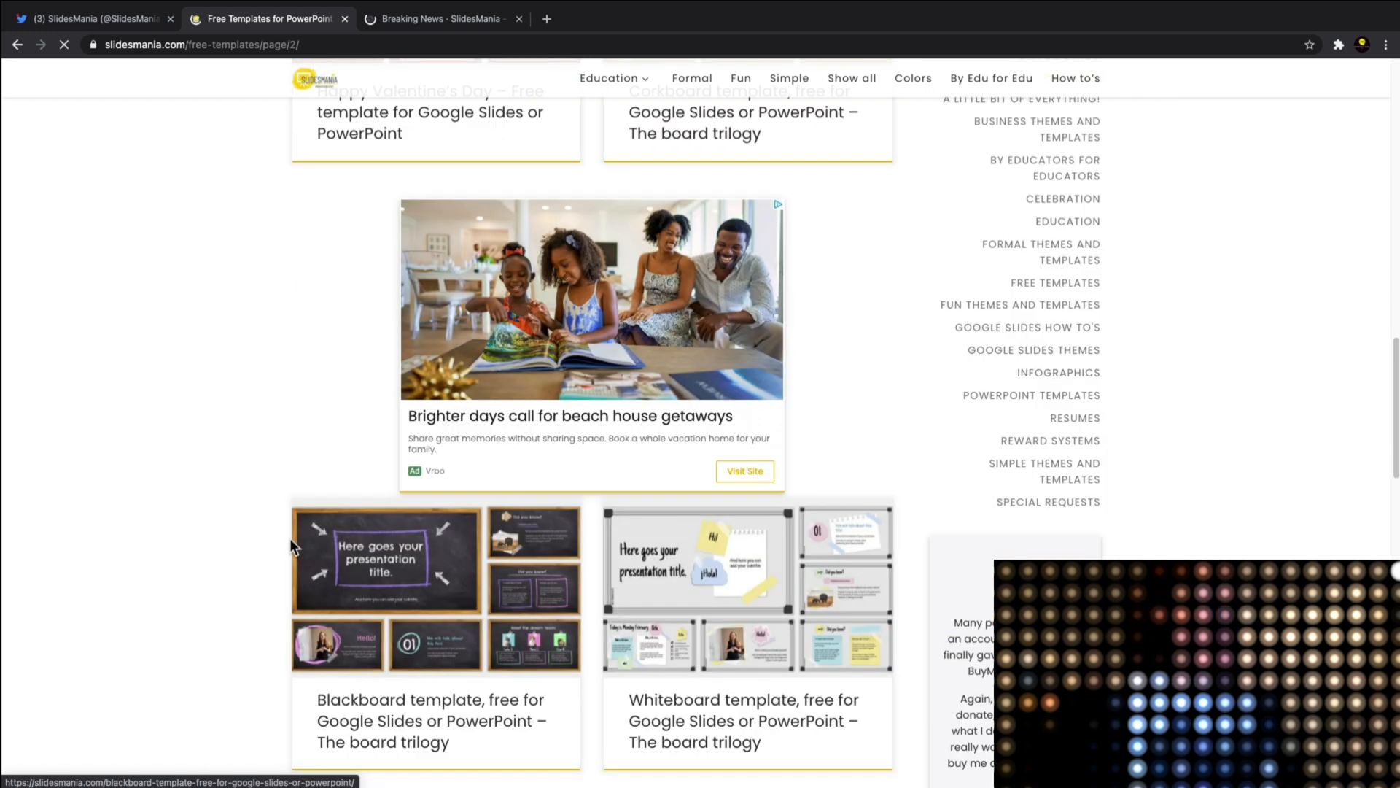
scroll(down, 3)
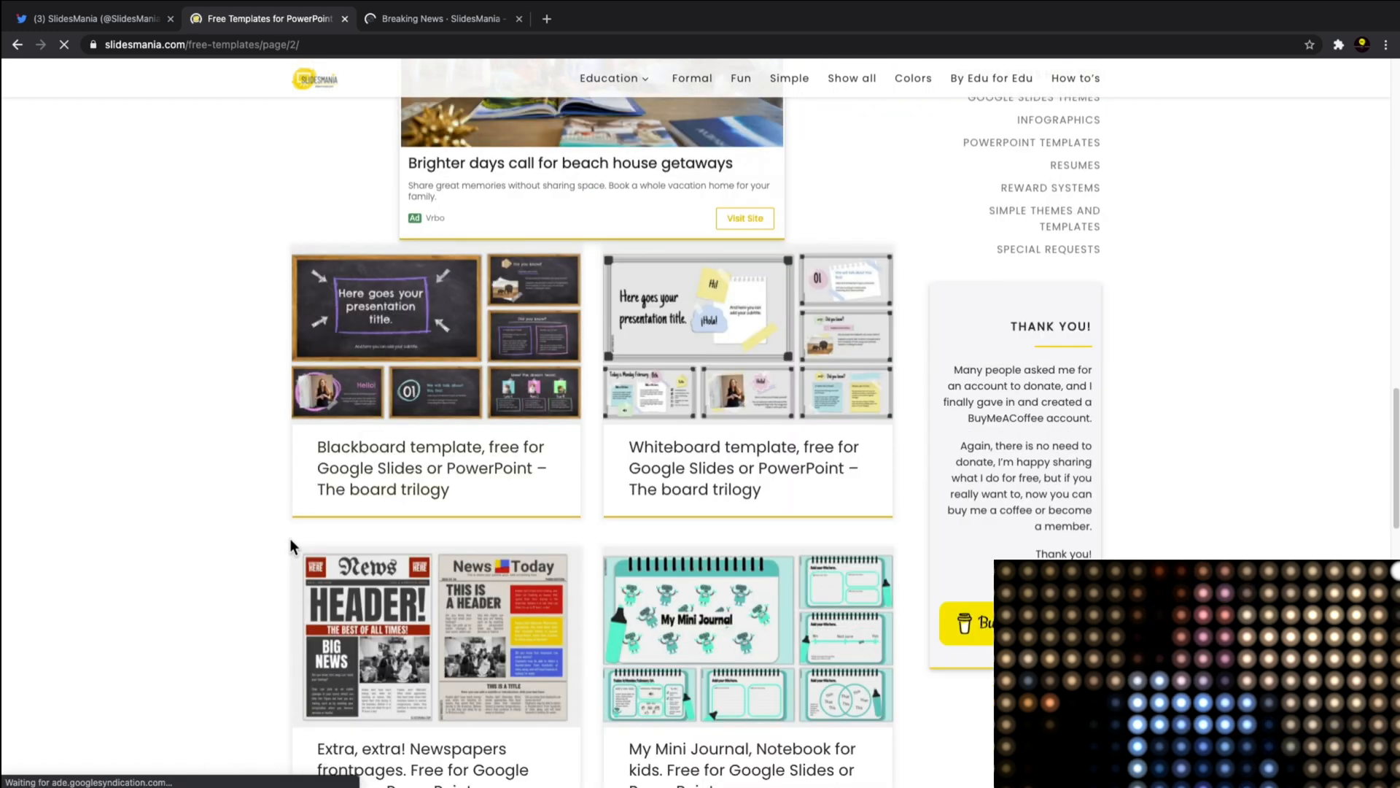
scroll(down, 3)
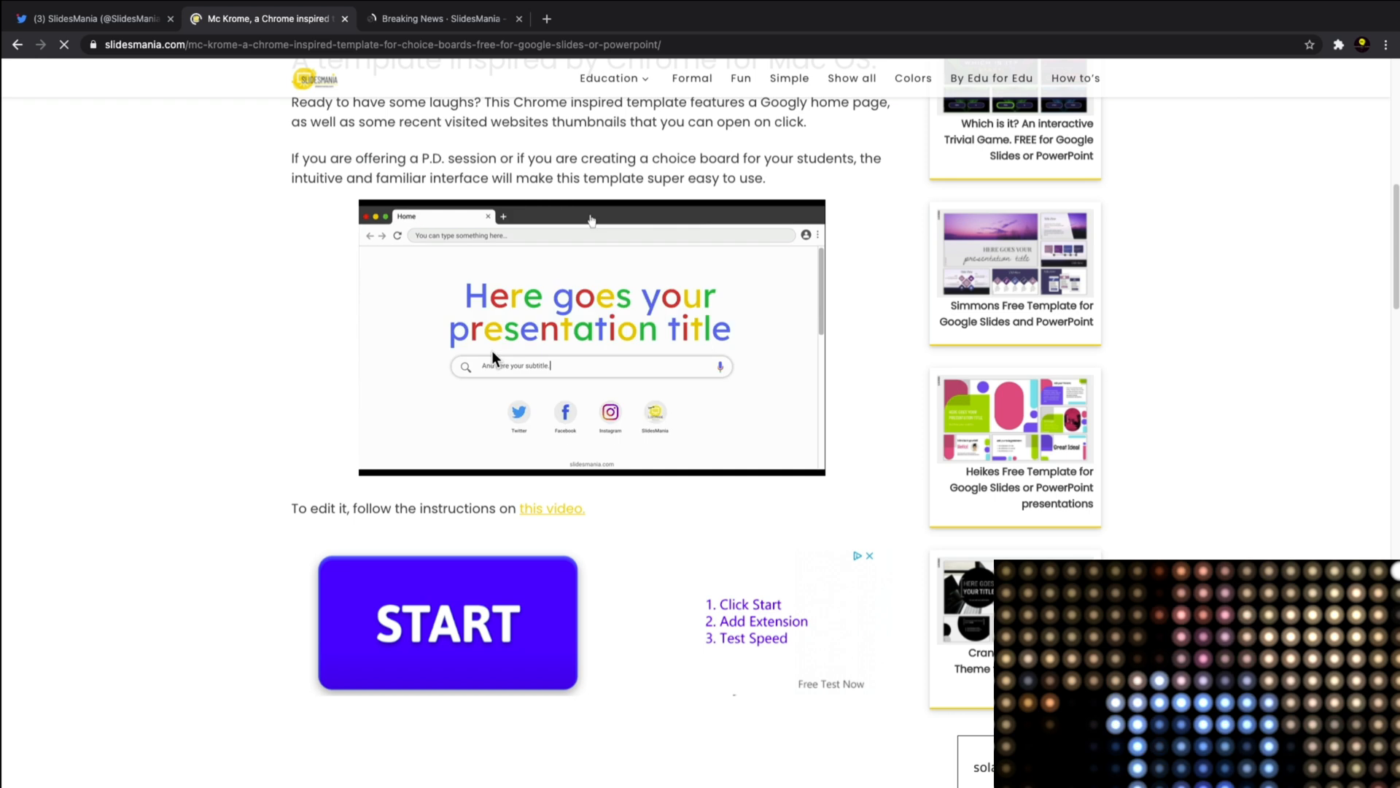
mouse_move(527, 254)
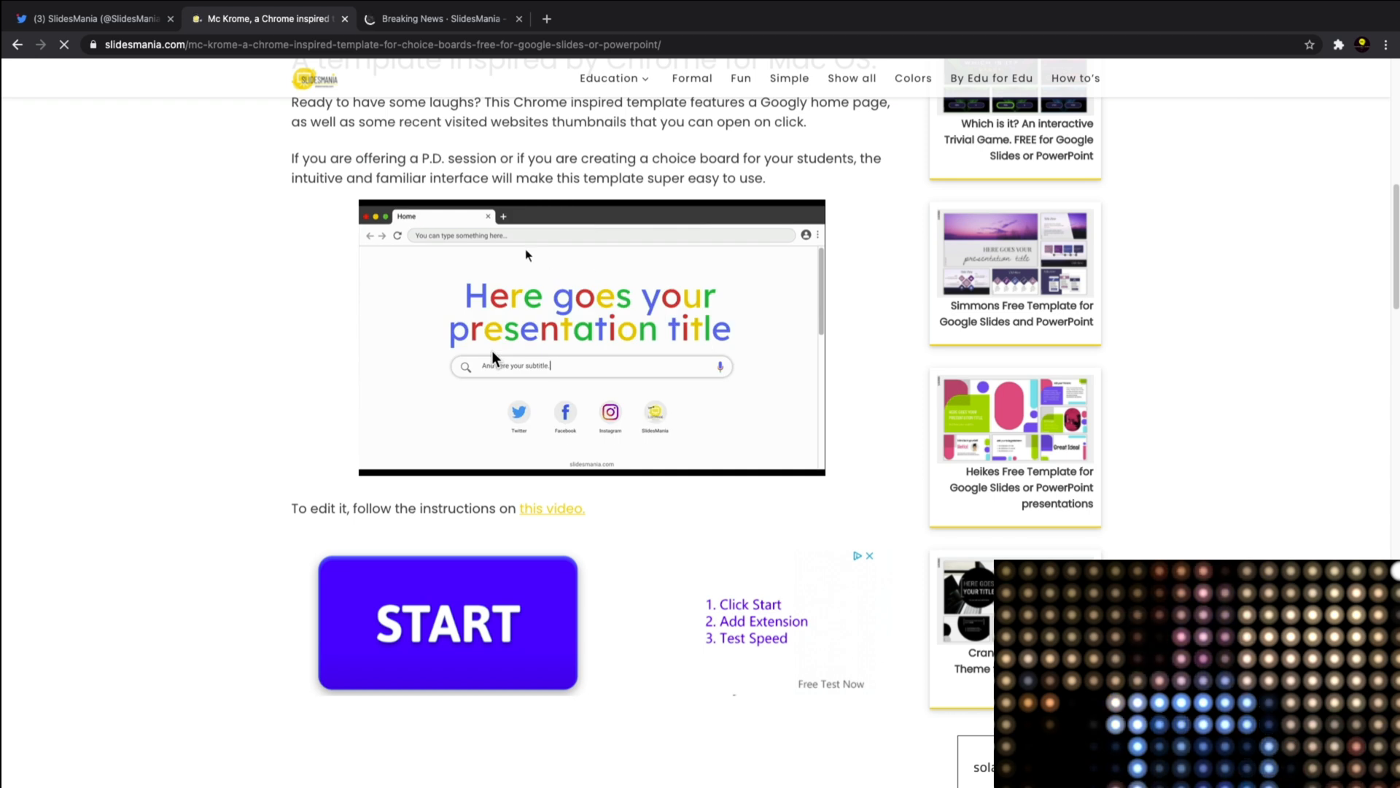